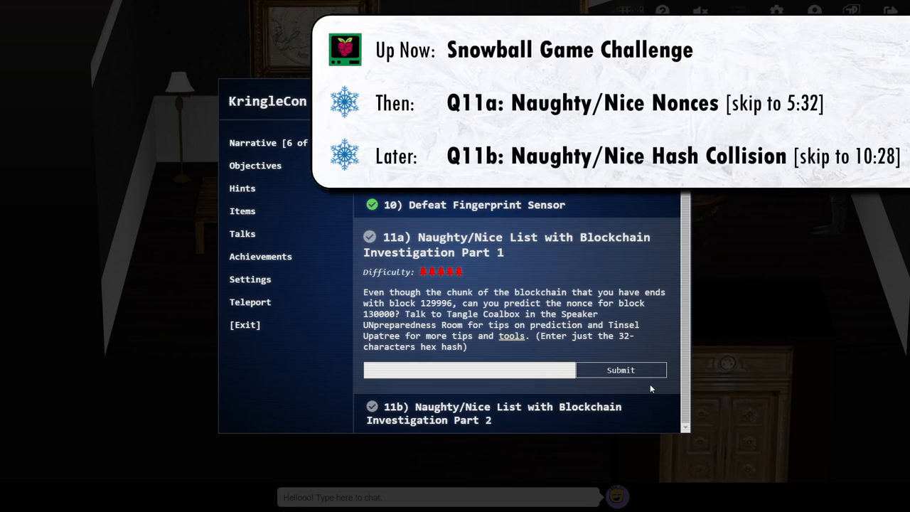
pyautogui.moveTo(596, 388)
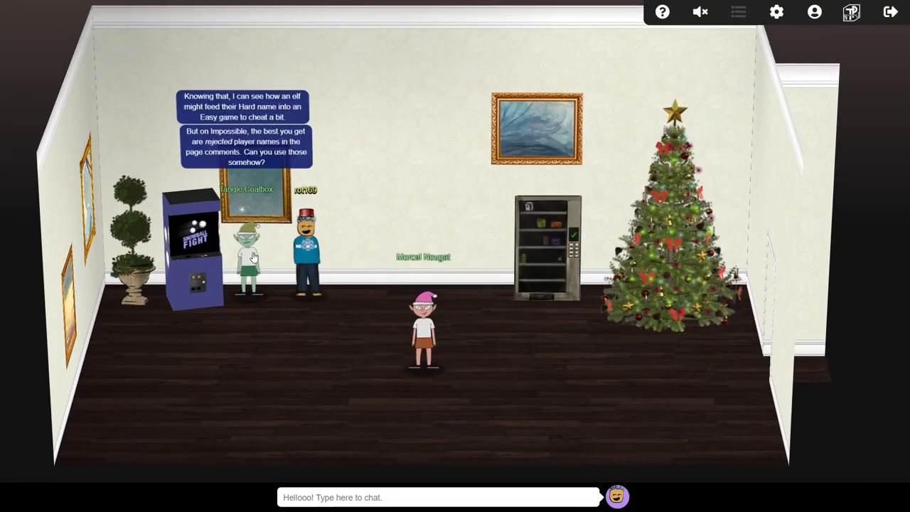
# Step: Start an Easy Snowball Fight game as Andy and view its WebSocket messages in DevTools
pyautogui.click(192, 249)
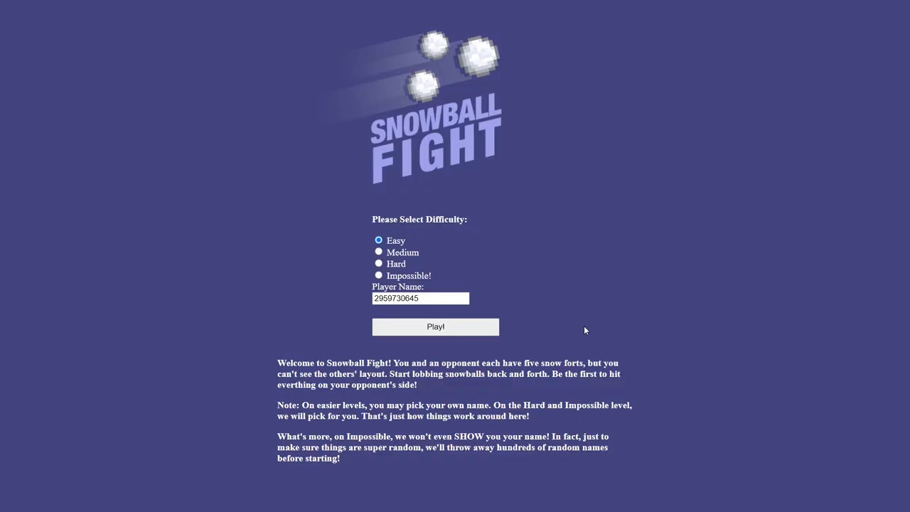
pyautogui.write('Andy')
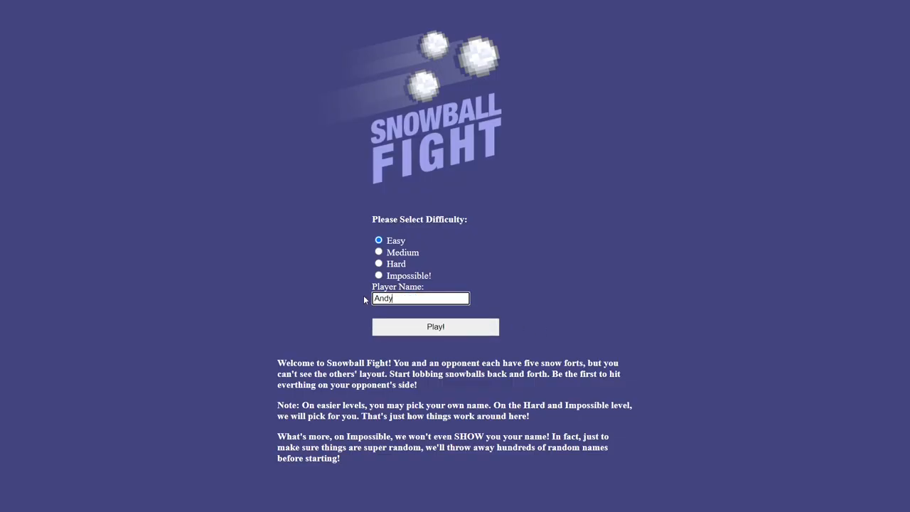
pyautogui.press('F12')
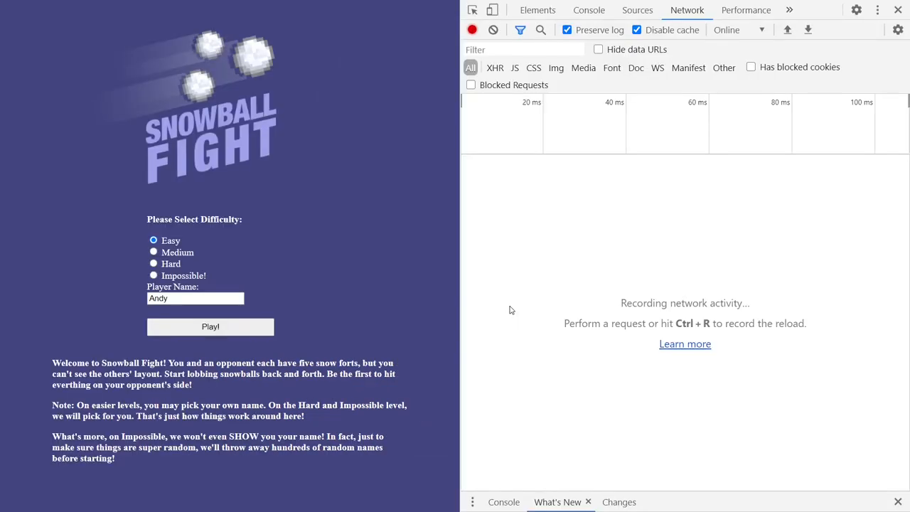
pyautogui.click(210, 327)
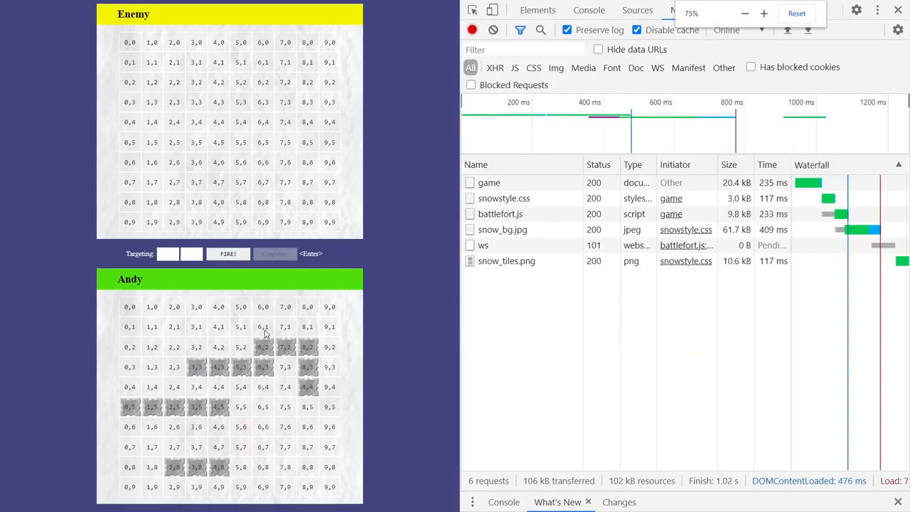
pyautogui.click(504, 198)
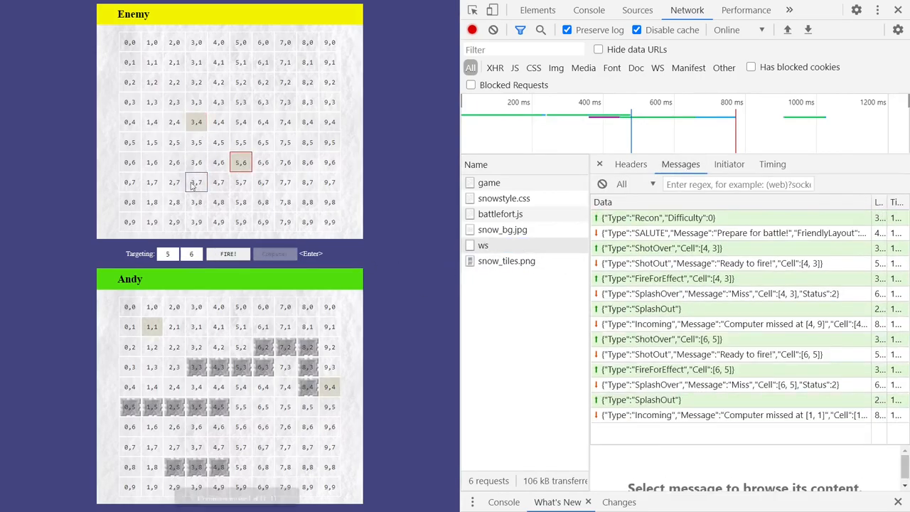
# Step: Fire snowballs at the enemy grid while the WebSocket traffic is logged
pyautogui.click(228, 254)
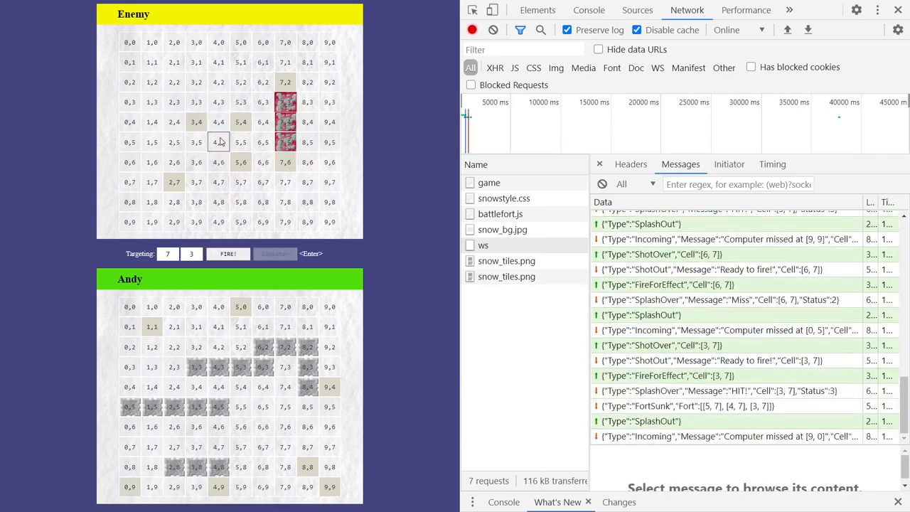
pyautogui.click(228, 254)
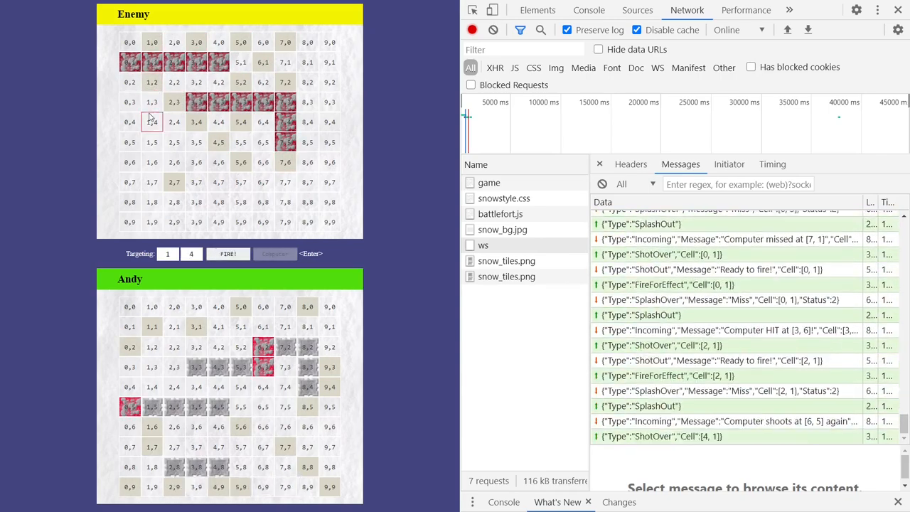
pyautogui.click(227, 253)
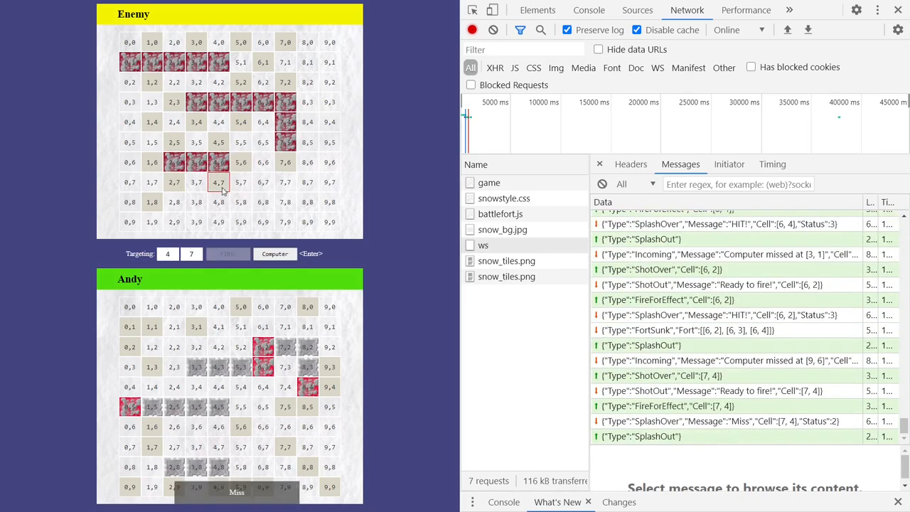
pyautogui.click(329, 42)
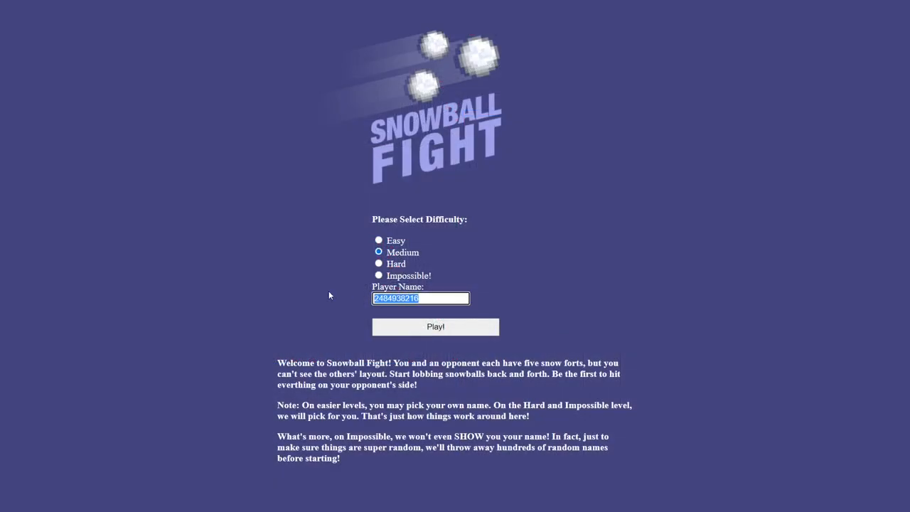
# Step: Start a Medium game as Andy and fire at matching cells in a second game window
pyautogui.write('Andy')
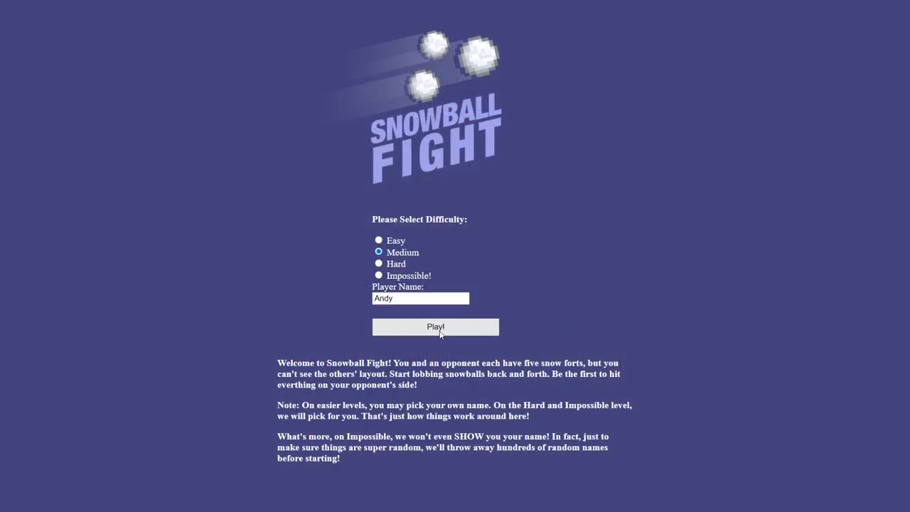
pyautogui.click(435, 326)
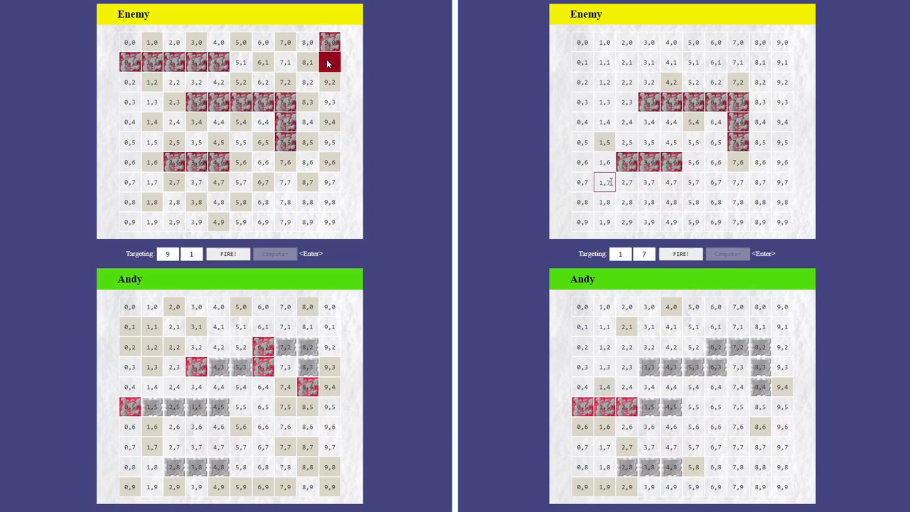
pyautogui.click(604, 62)
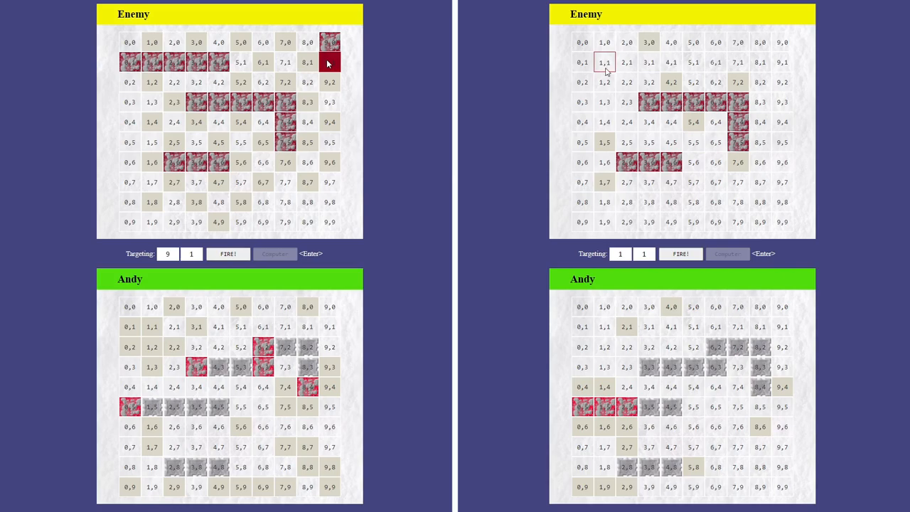
pyautogui.click(680, 253)
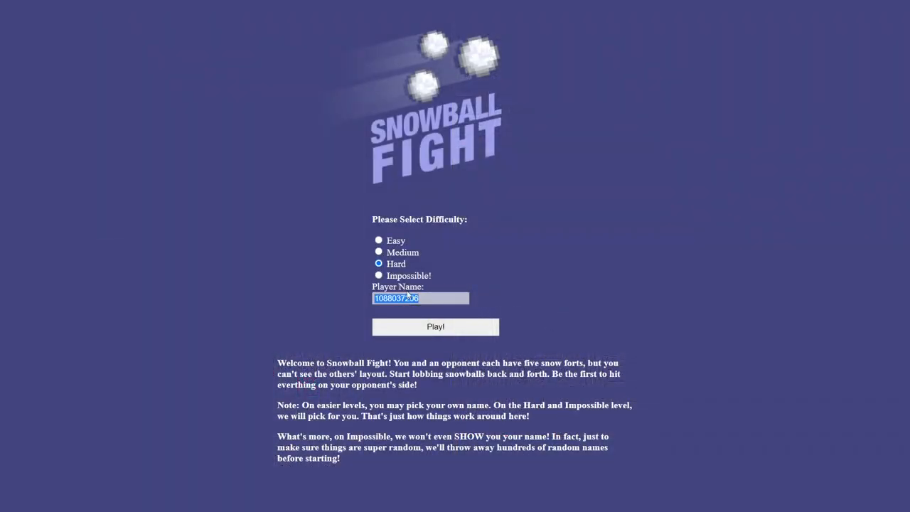
pyautogui.click(378, 239)
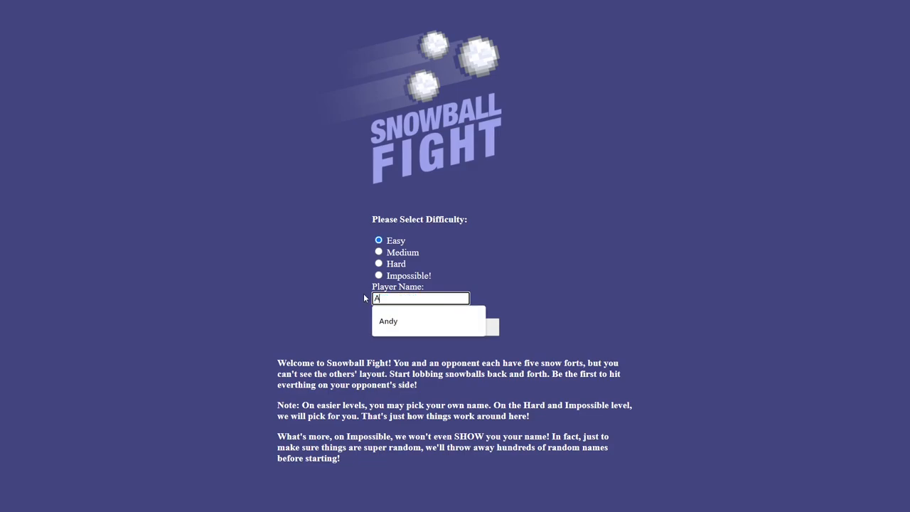
pyautogui.click(378, 264)
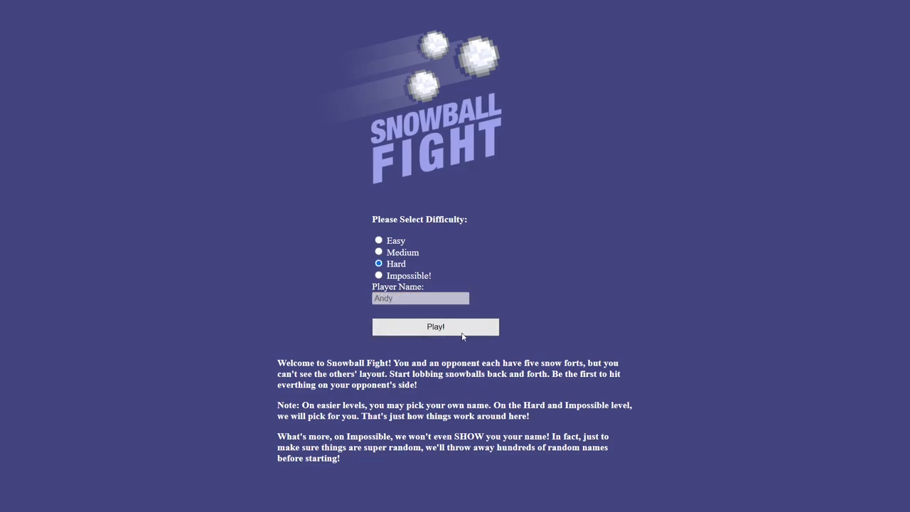
pyautogui.click(435, 326)
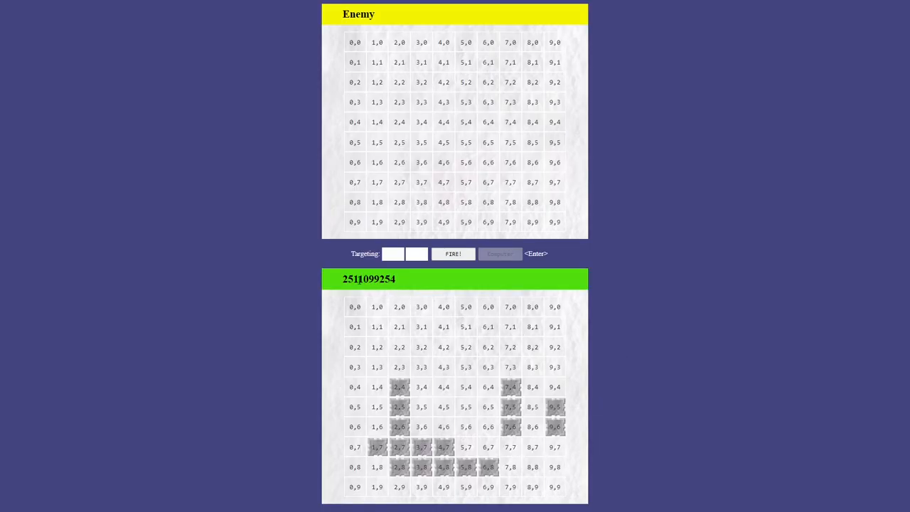
pyautogui.doubleClick(369, 279)
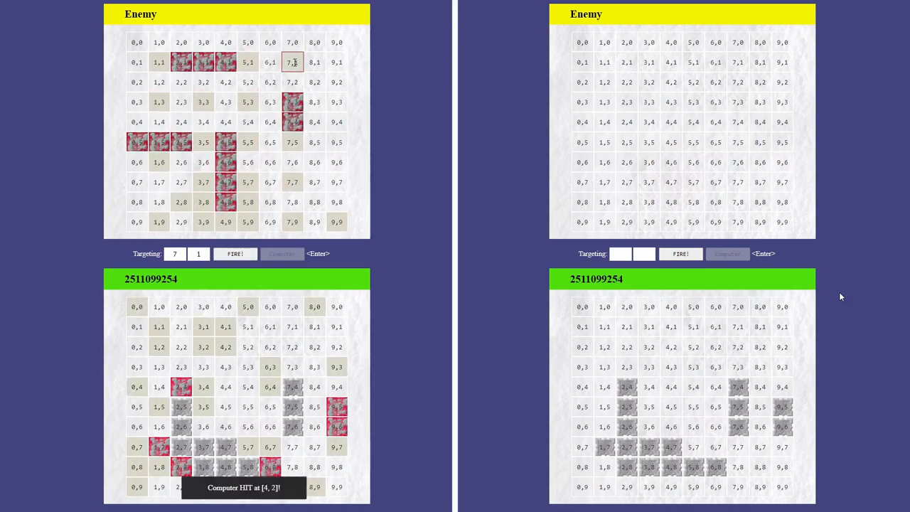
pyautogui.click(315, 42)
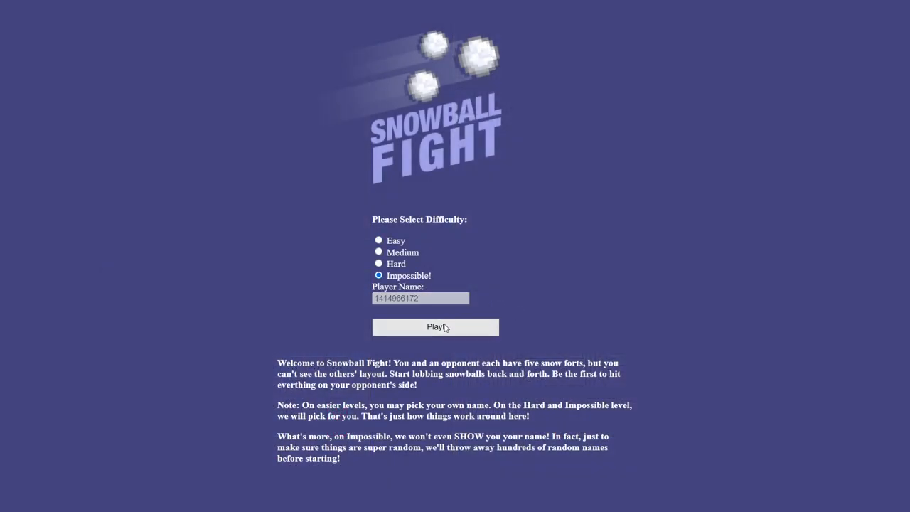
# Step: Play an Impossible round under a hidden name, firing snowballs at the enemy grid
pyautogui.click(434, 326)
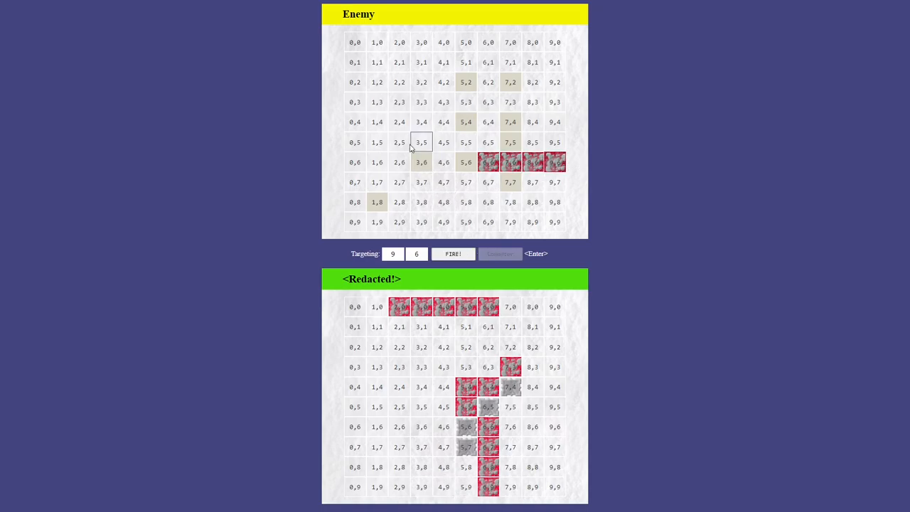
pyautogui.click(378, 82)
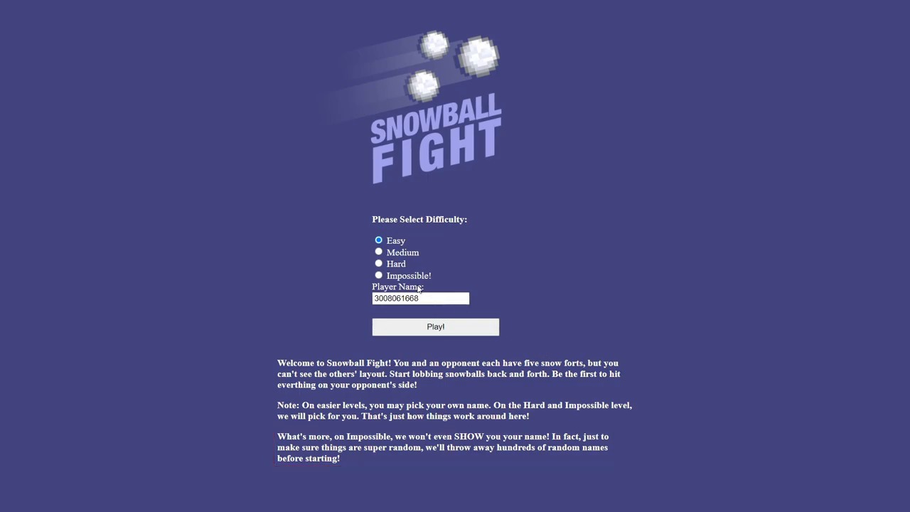
# Step: Start another Impossible game, inspect the page, and copy the 'Seeds attempted' comment element
pyautogui.click(435, 326)
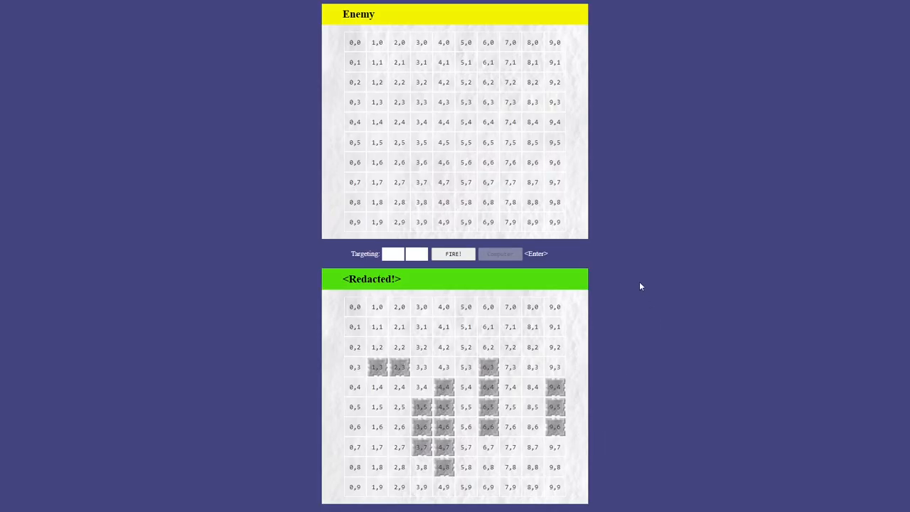
pyautogui.rightClick(640, 285)
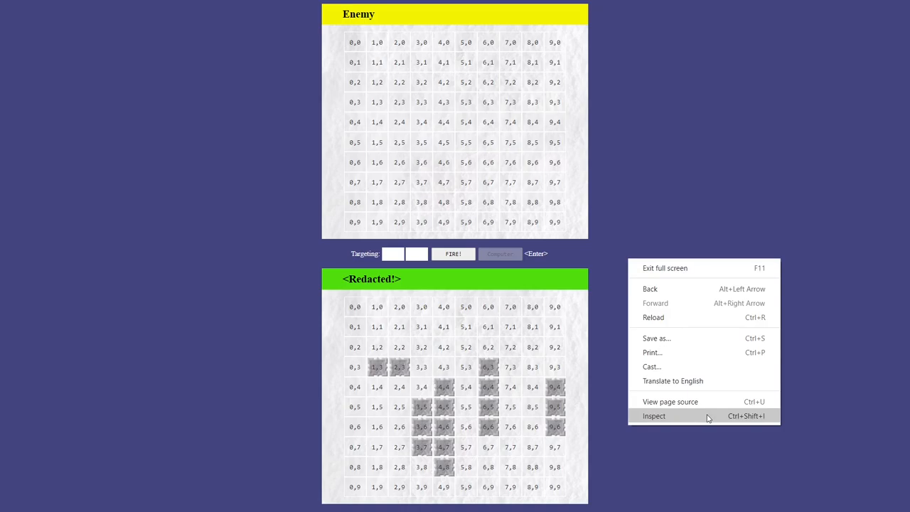
pyautogui.click(653, 415)
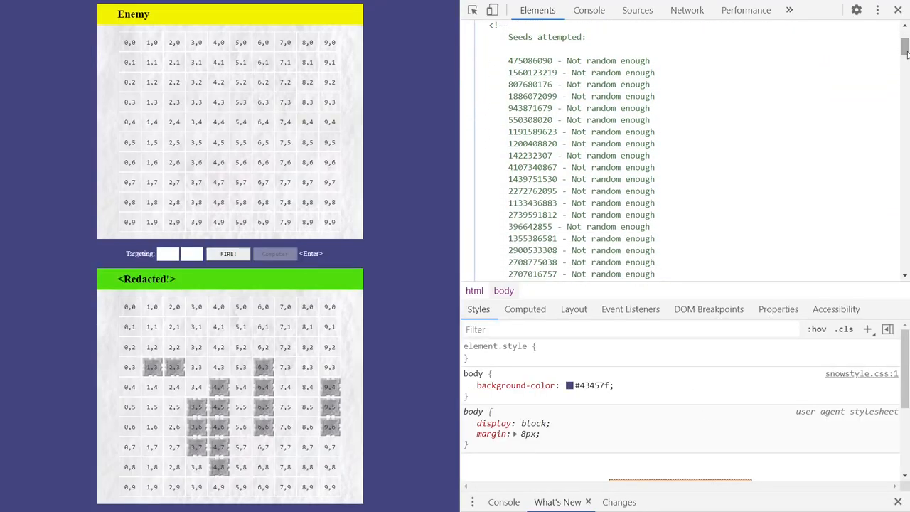
pyautogui.scroll(-3)
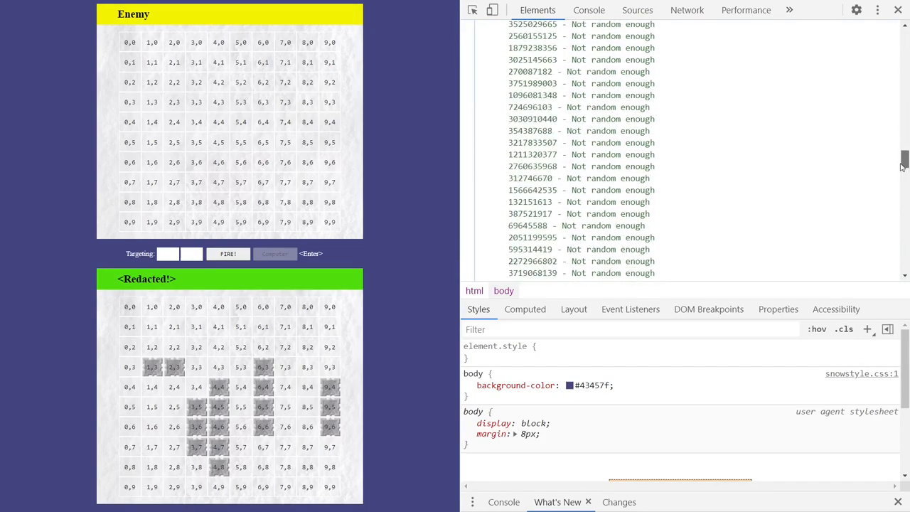
pyautogui.scroll(-3)
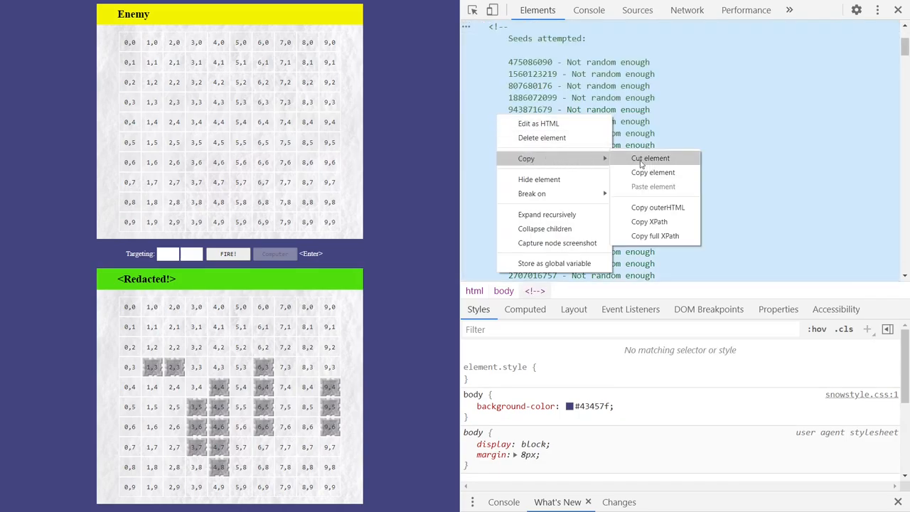
pyautogui.click(689, 177)
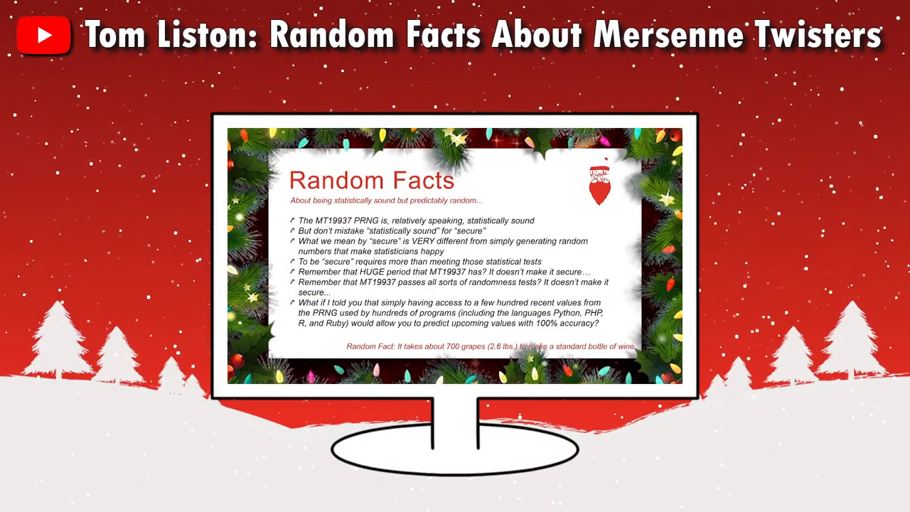
pyautogui.press('Right')
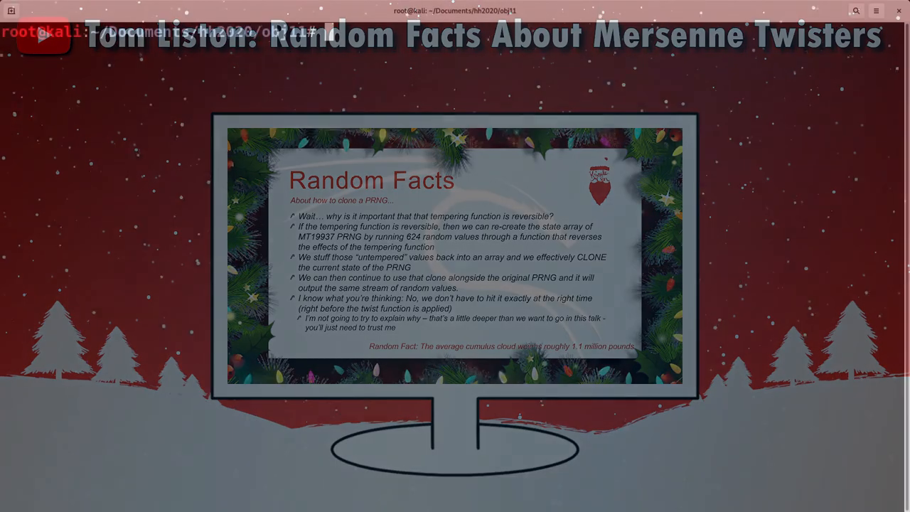
pyautogui.write('c')
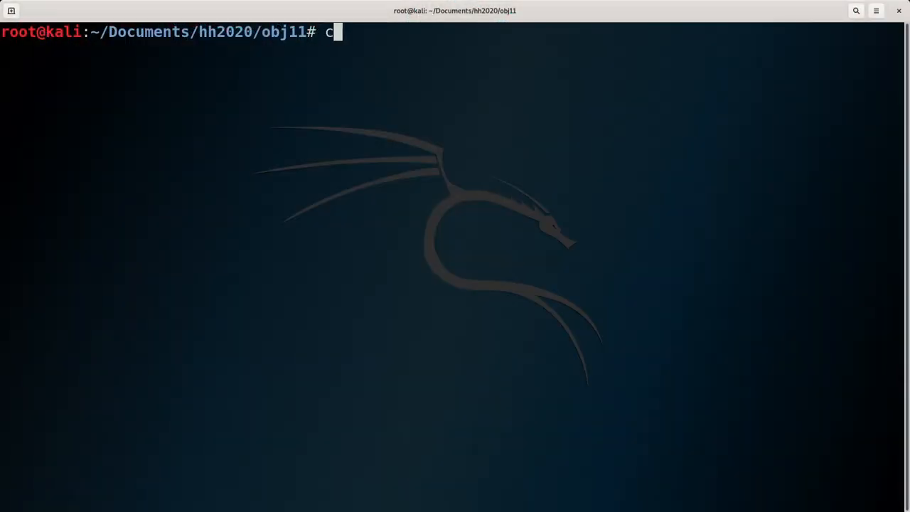
pyautogui.write('at numbers')
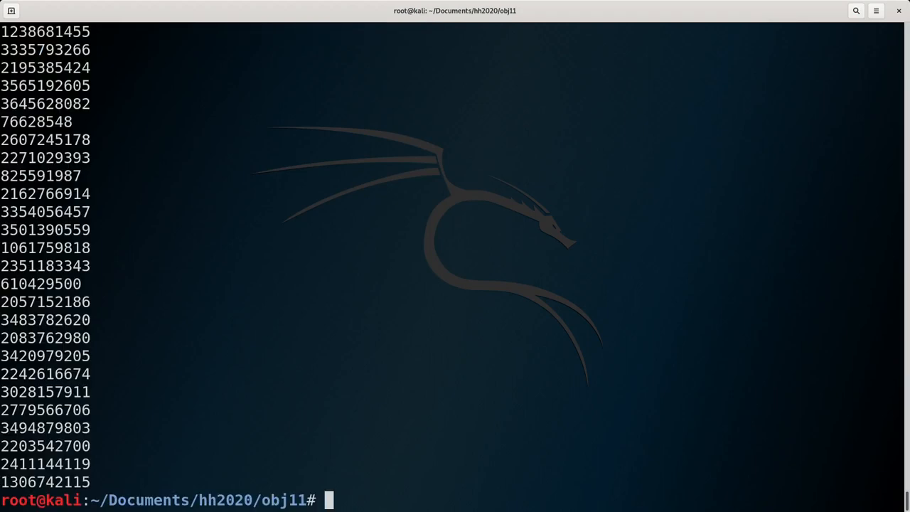
pyautogui.write('nano mt19937.py')
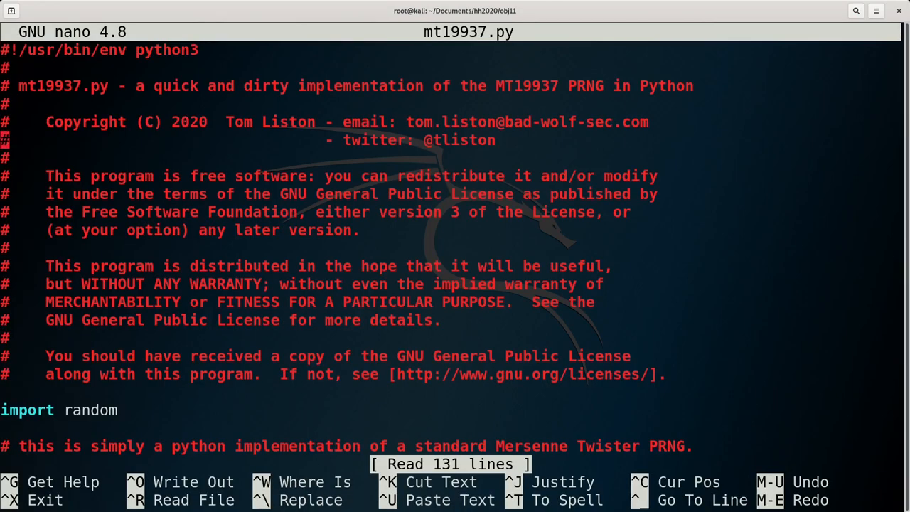
pyautogui.scroll(-3)
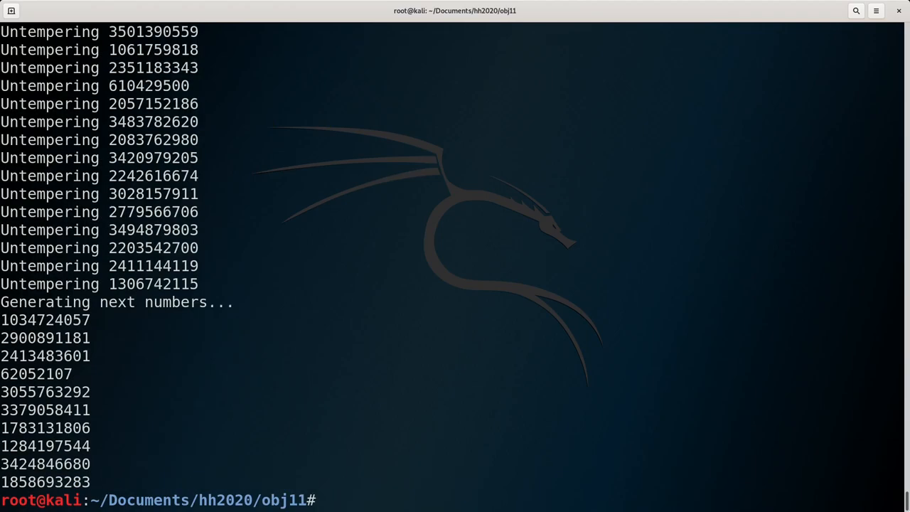
pyautogui.doubleClick(44, 320)
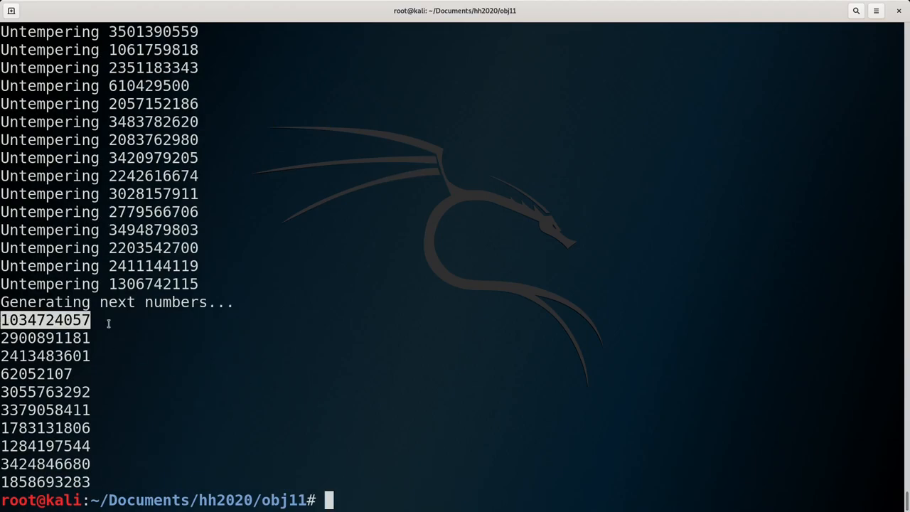
pyautogui.moveTo(148, 340)
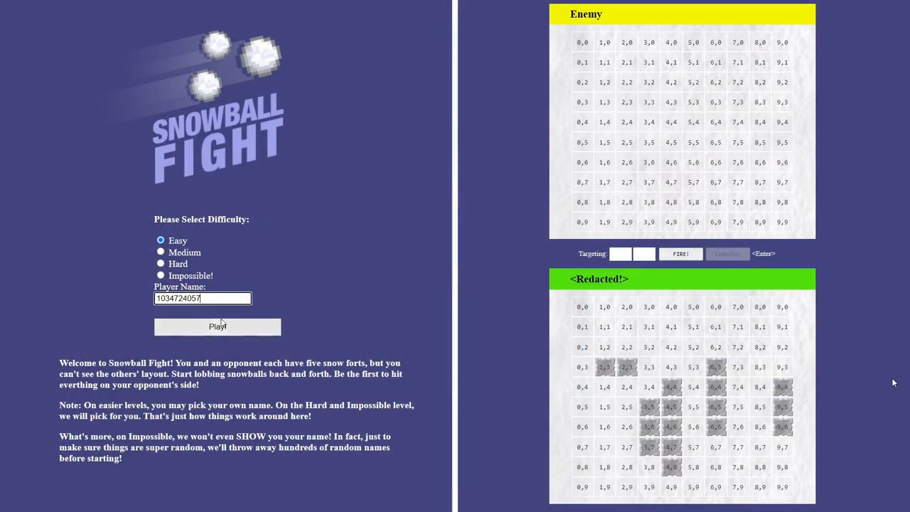
pyautogui.click(217, 326)
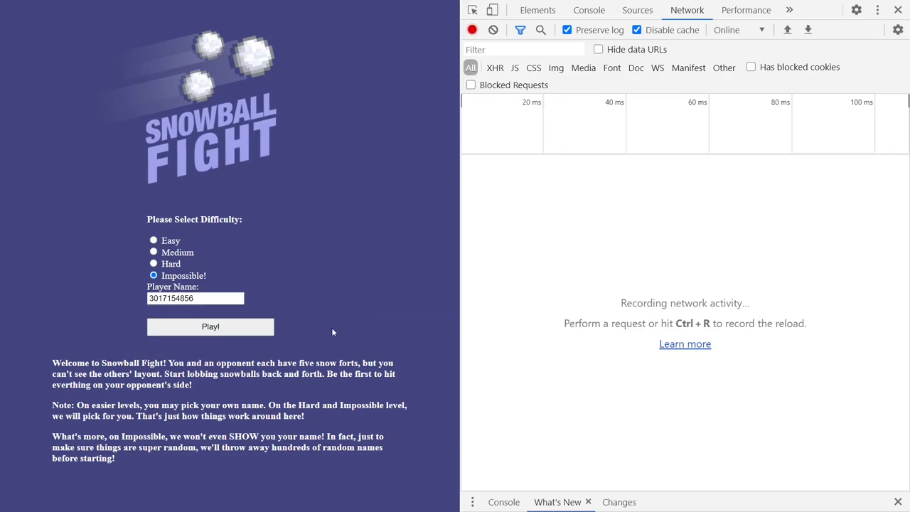
# Step: Start an Impossible game and select the game request's WhitewashCookie set-cookie value
pyautogui.click(210, 326)
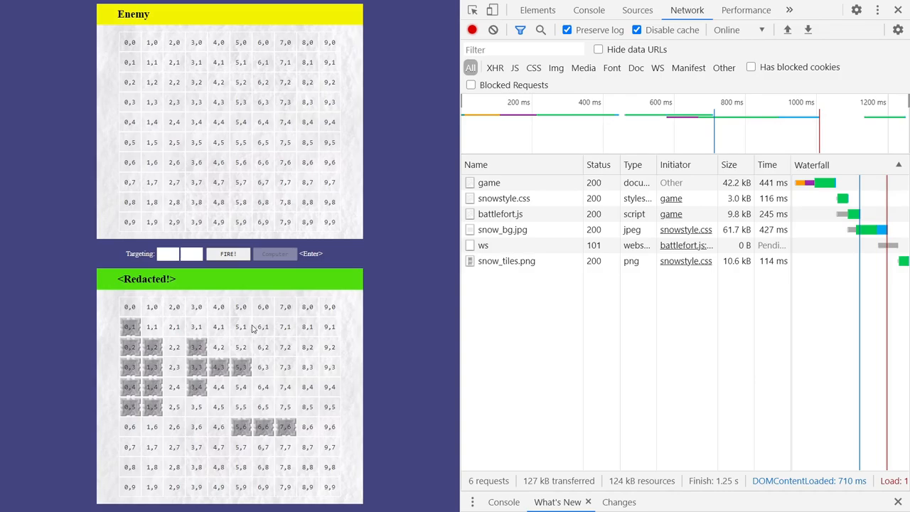
pyautogui.click(489, 183)
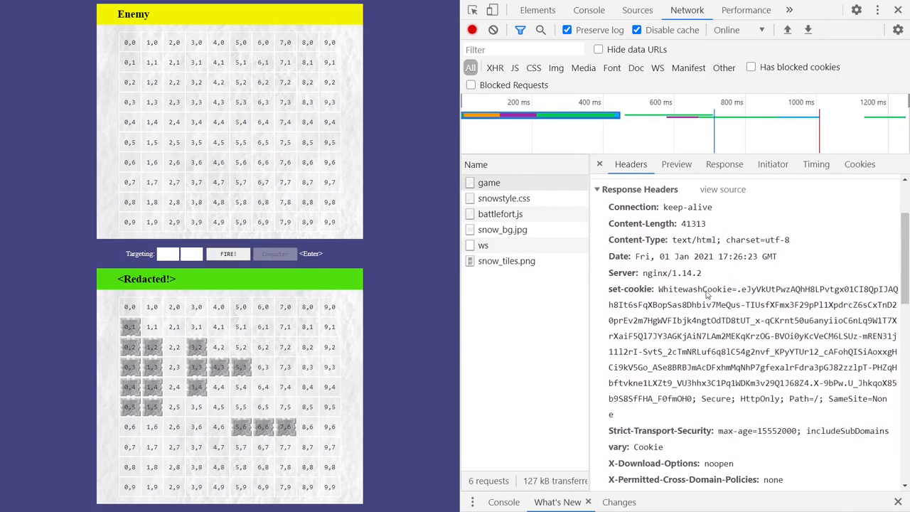
pyautogui.tripleClick(747, 344)
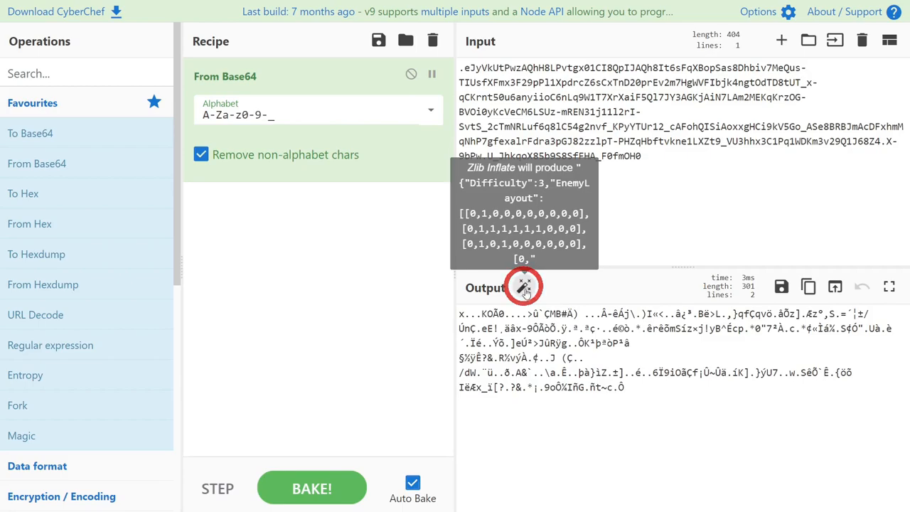
# Step: Add Zlib Inflate after From Base64 in CyberChef to reveal the JSON enemy layout
pyautogui.click(71, 73)
pyautogui.write('infl')
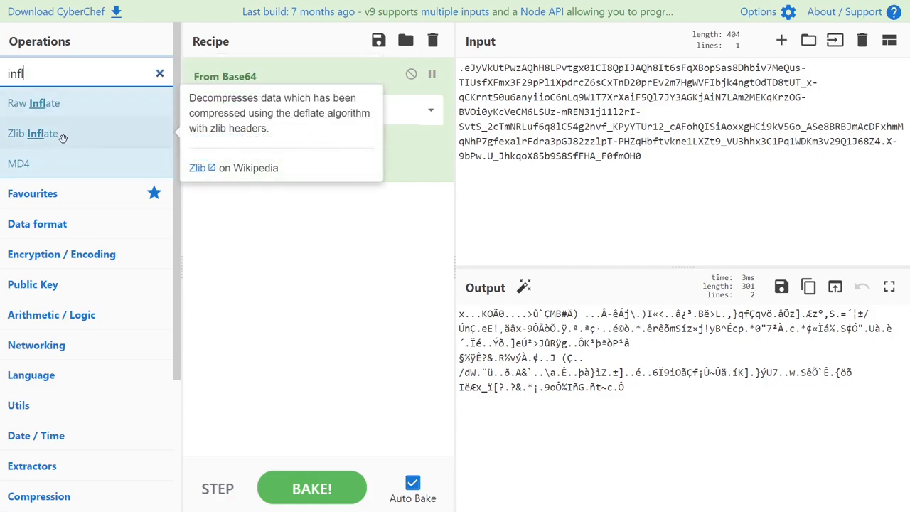
pyautogui.doubleClick(40, 132)
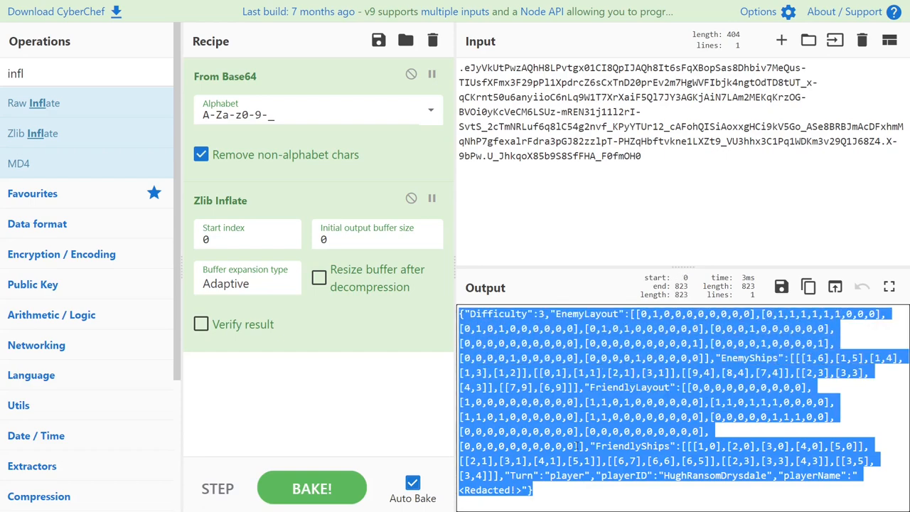
pyautogui.click(889, 287)
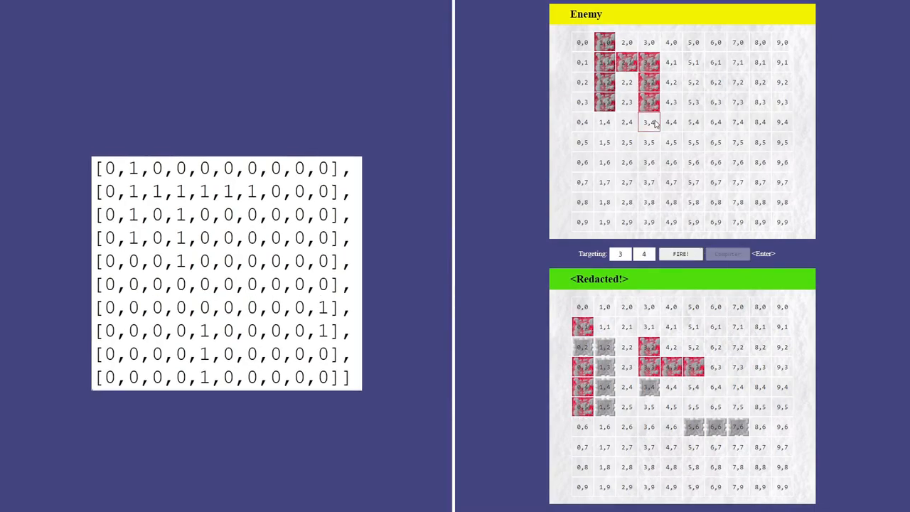
# Step: Hit enemy cell 3,4 as marked in the decoded EnemyLayout grid
pyautogui.click(680, 254)
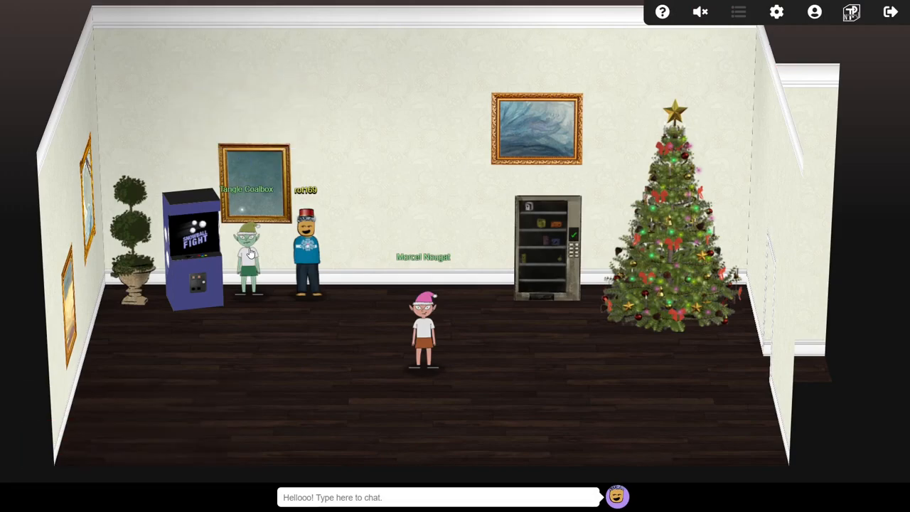
# Step: Open the elevator's floor panel in KringleCon
pyautogui.click(738, 12)
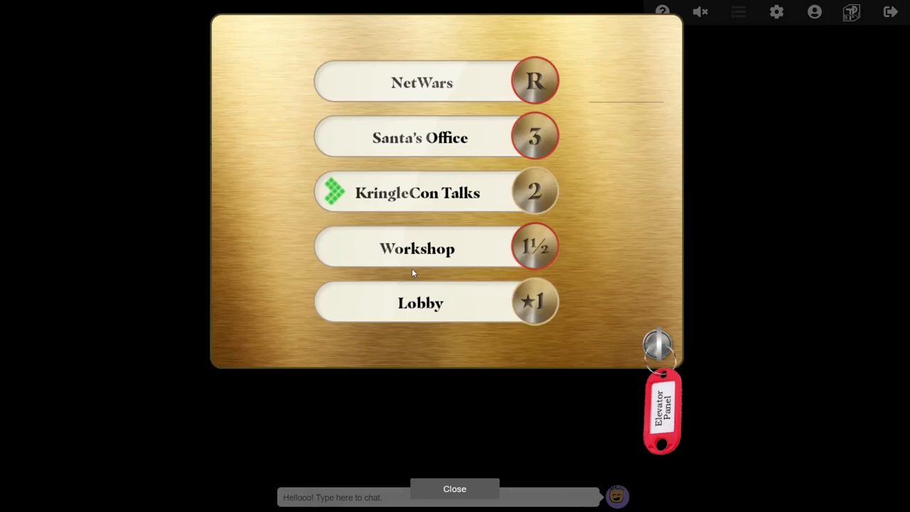
# Step: Ride the elevator to the Lobby, then up to Santa's Office on floor 3
pyautogui.click(454, 489)
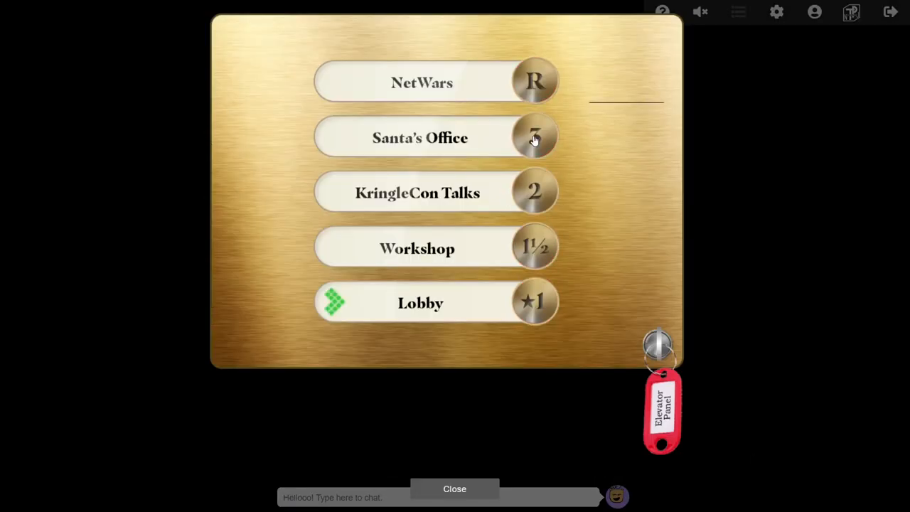
pyautogui.click(420, 137)
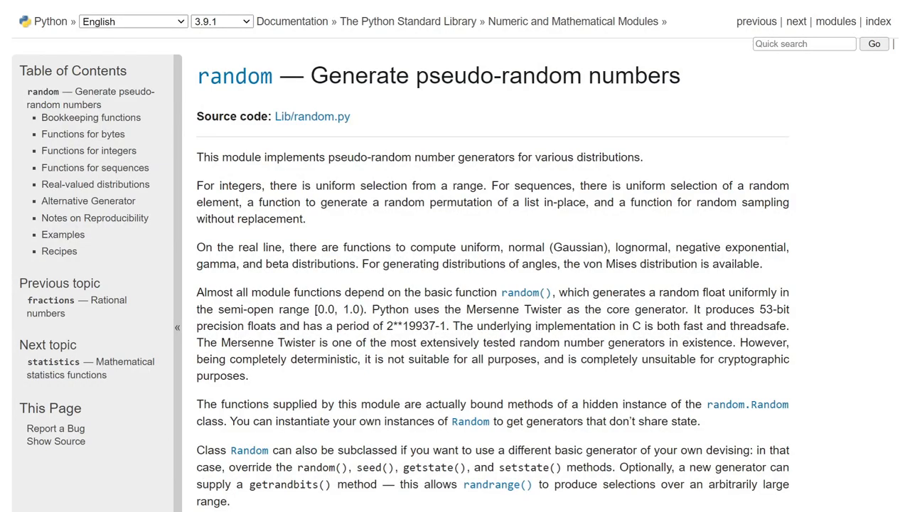
pyautogui.scroll(-3)
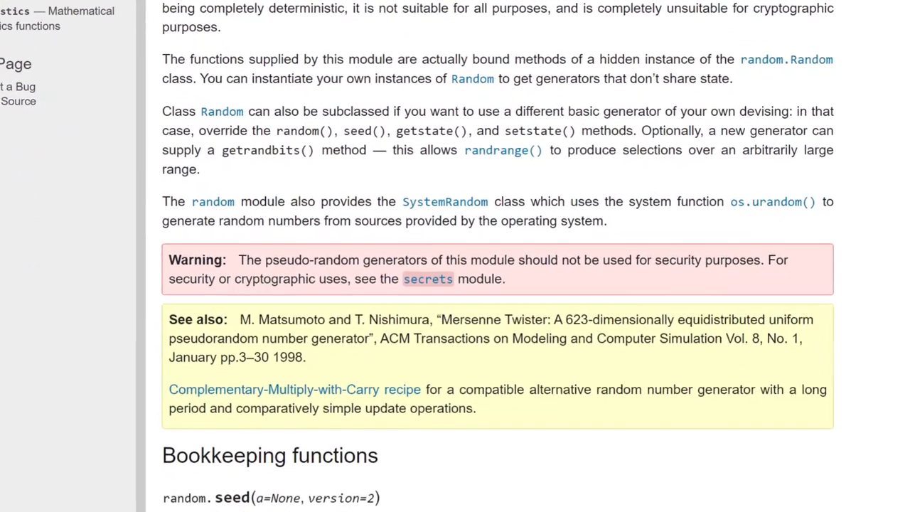
pyautogui.scroll(-3)
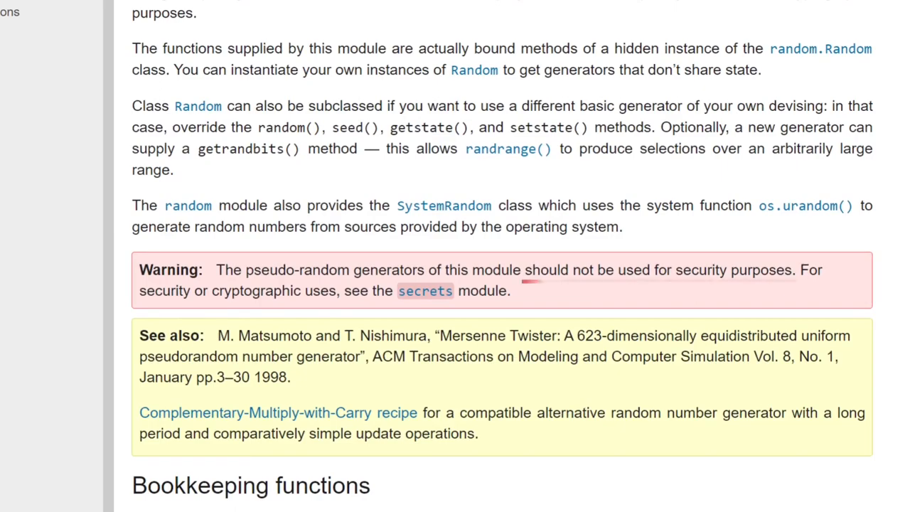
pyautogui.moveTo(525, 269); pyautogui.dragTo(795, 269)
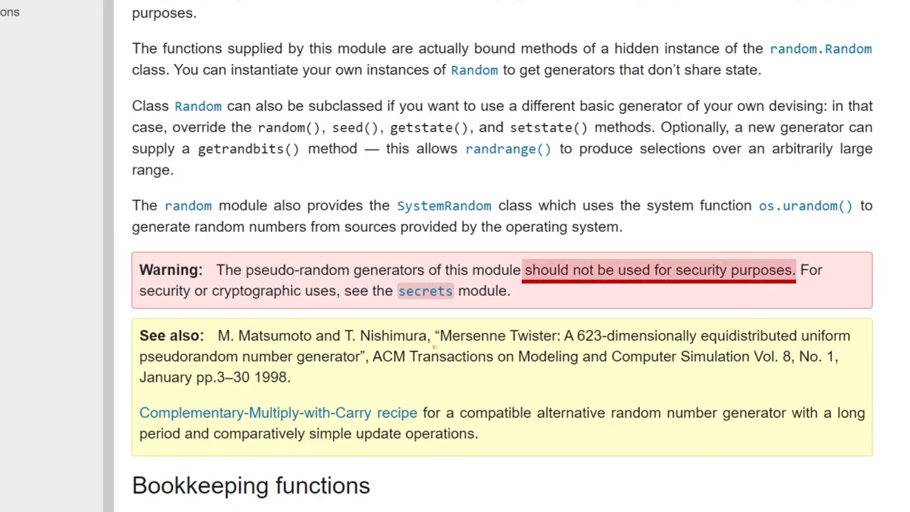
pyautogui.doubleClick(498, 335)
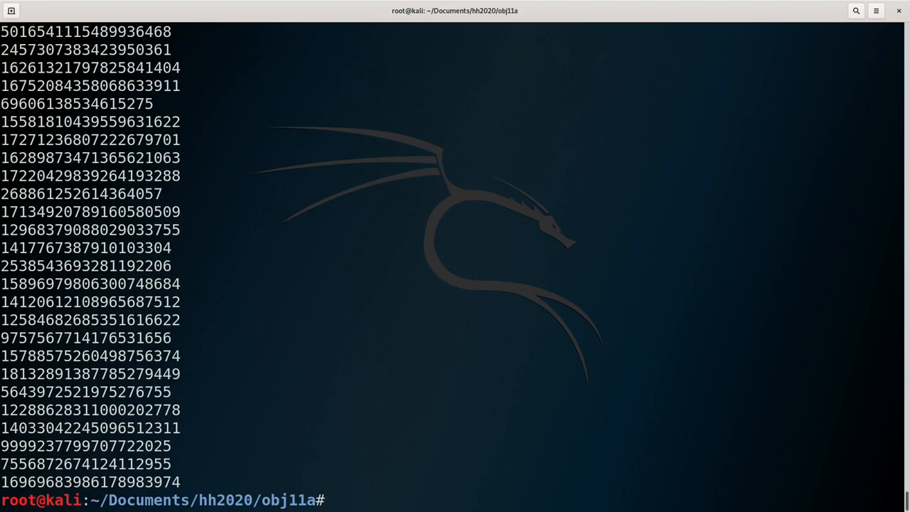
# Step: Run ./naughty_nice.py, redirecting the block nonces into a nonces file
pyautogui.write('./naughty_nice.py > nonces.')
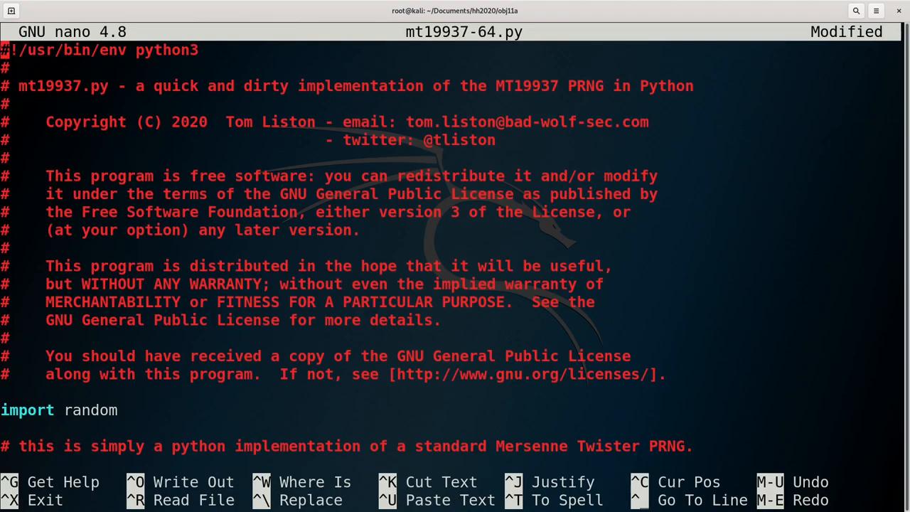
# Step: Add a range(10) loop printing predicted nonces and hex to mt19937-64.py, then exit nano
pyautogui.scroll(-3)
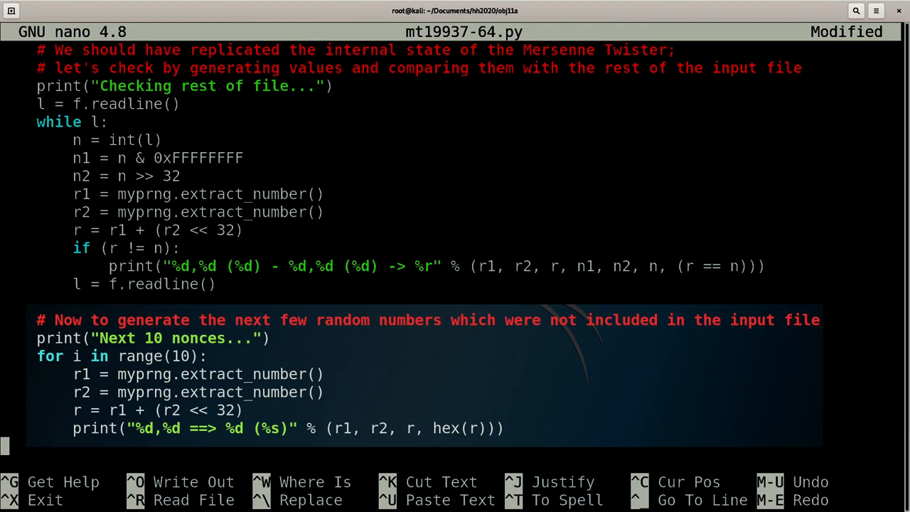
pyautogui.press('ctrl+x')
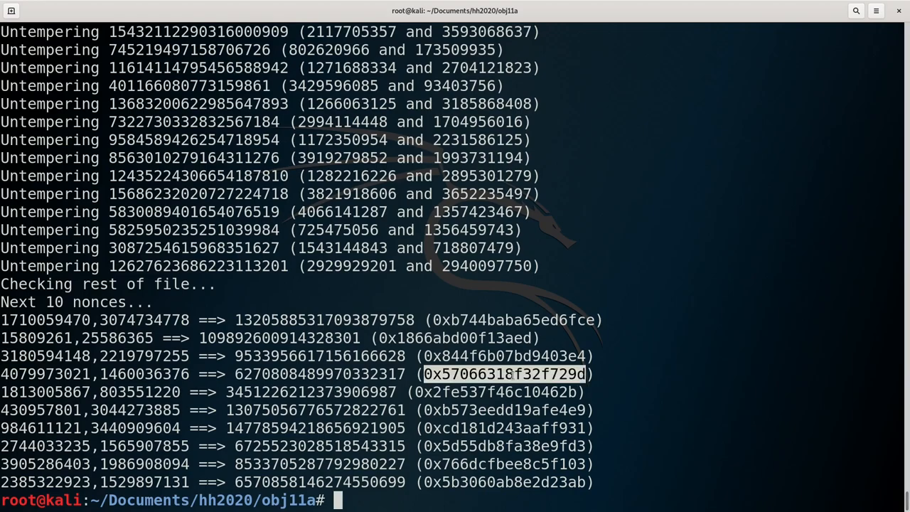
# Step: Copy the fourth predicted nonce, 0x57066318f32f729d, from the predictor output
pyautogui.rightClick(504, 374)
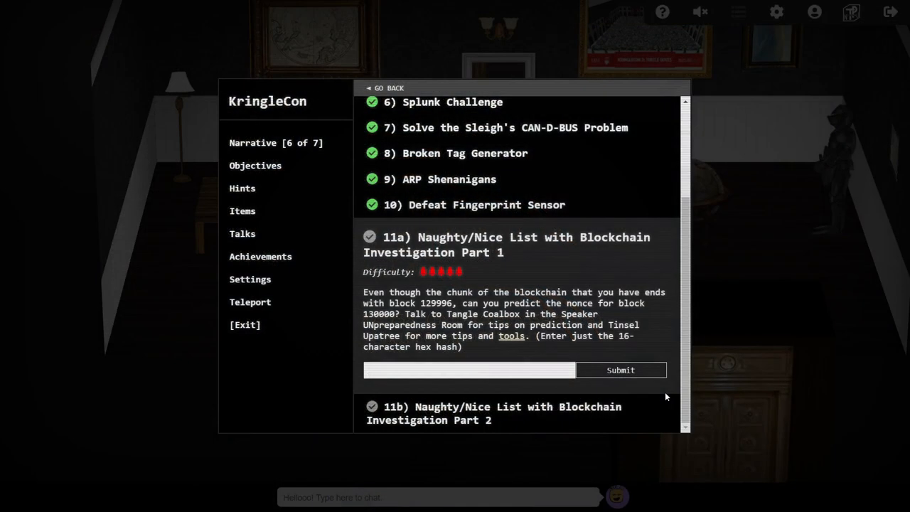
# Step: Enter nonce 57066318f32f729d as the objective 11a answer and submit it
pyautogui.write('57066318f32f729d')
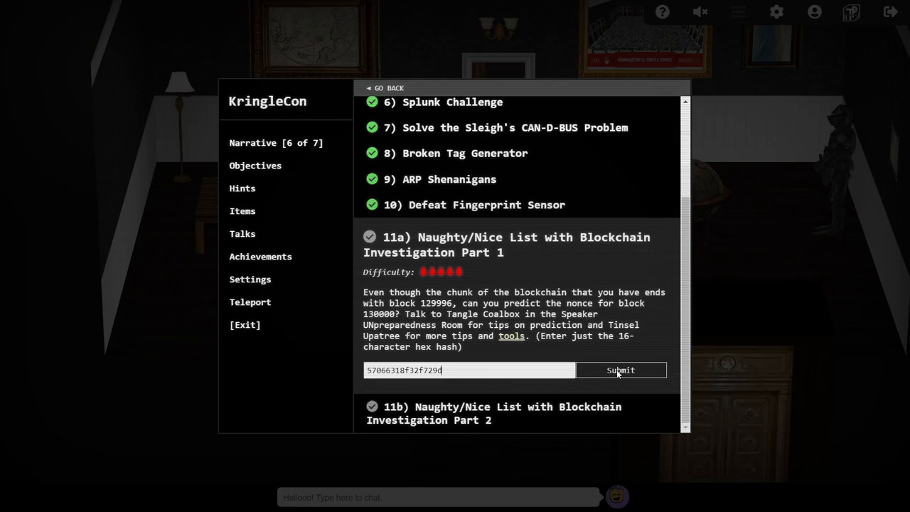
pyautogui.click(619, 369)
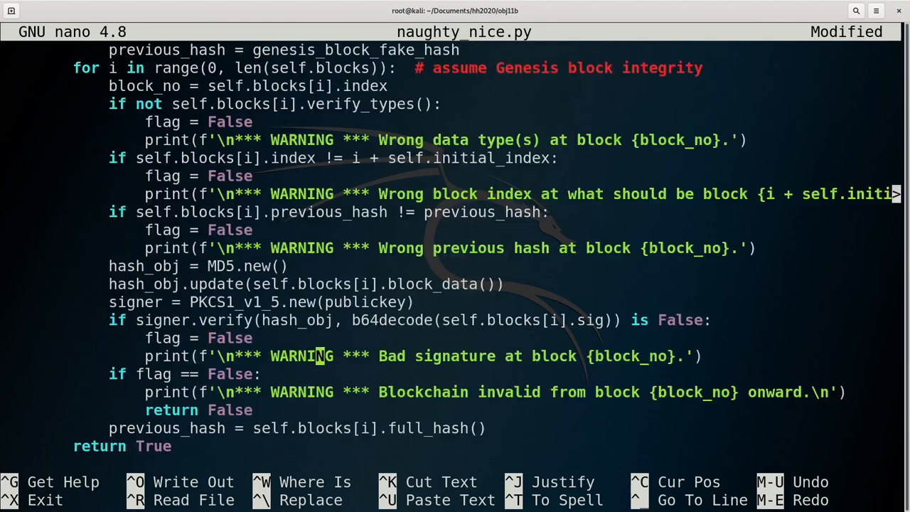
# Step: Add a loop printing block.hash256() and block.index to naughty_nice.py, then save and exit
pyautogui.scroll(-3)
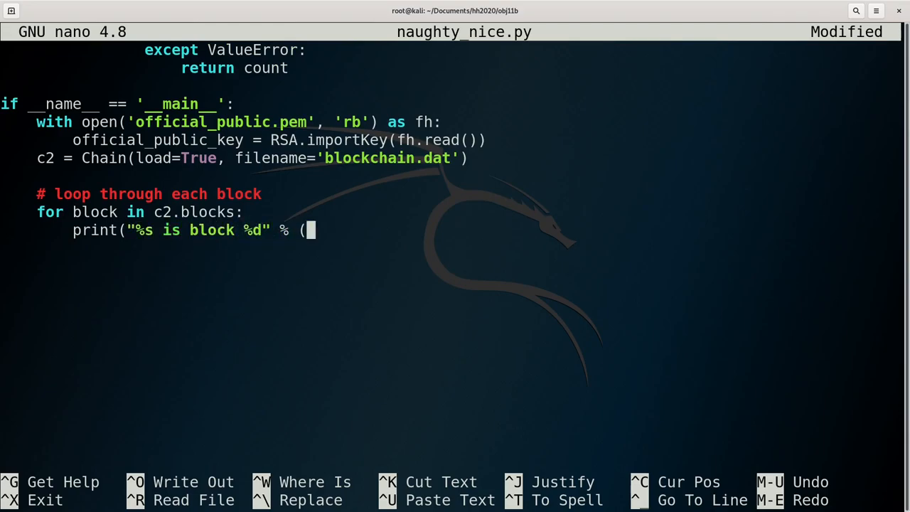
pyautogui.write('block.hash256(), block.index))')
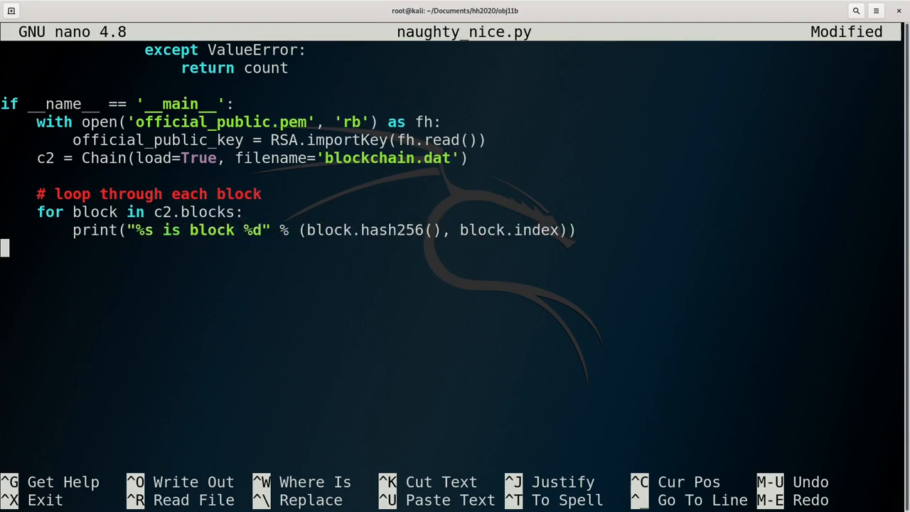
pyautogui.press('ctrl+x')
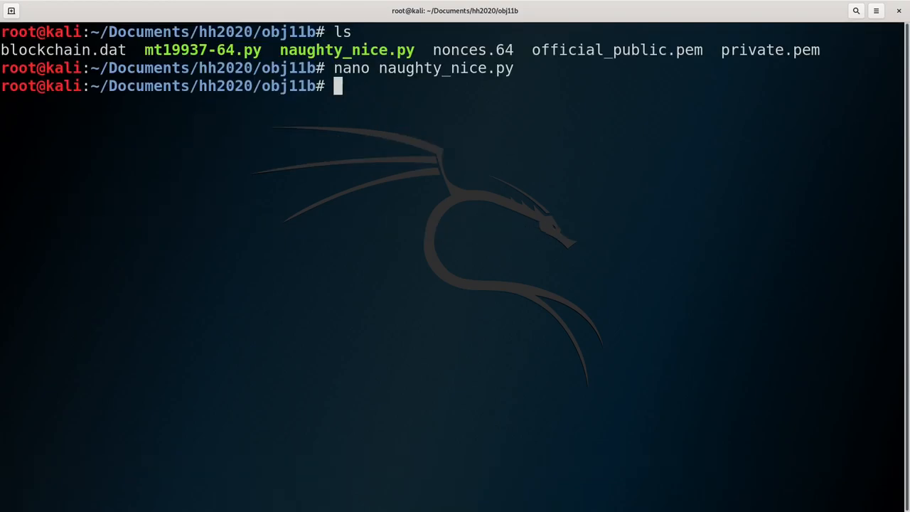
# Step: Grep the script's hash listing for 58a3b to find block 129459, then reopen naughty_nice.py in nano
pyautogui.press('Return')
pyautogui.write('./naughty_nice.py |')
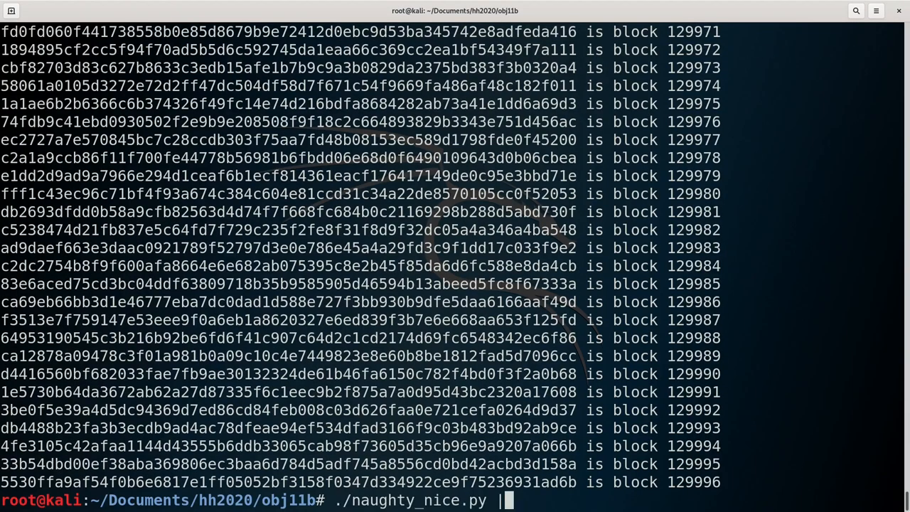
pyautogui.write('grep')
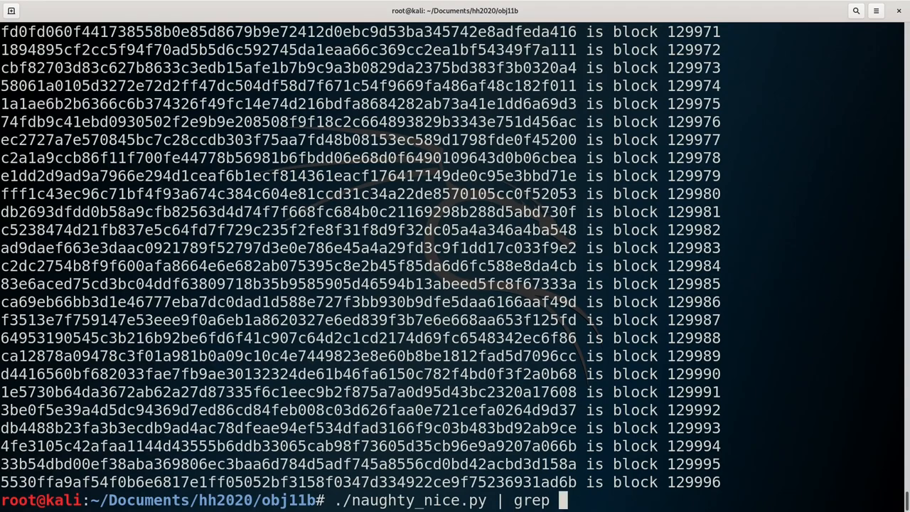
pyautogui.write('58a3b')
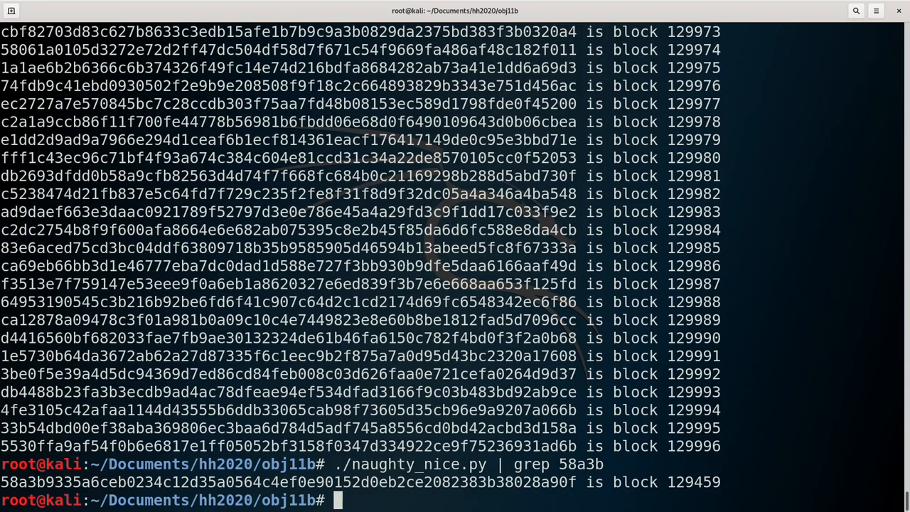
pyautogui.write('nano')
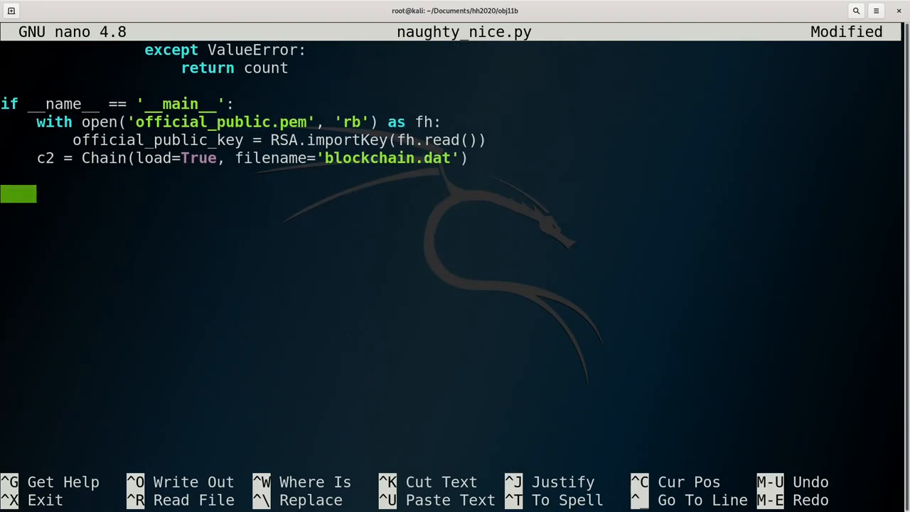
# Step: Make naughty_nice.py print and save block 1010 instead of listing hashes, and save the script
pyautogui.write('print(c2.blocks[1010]')
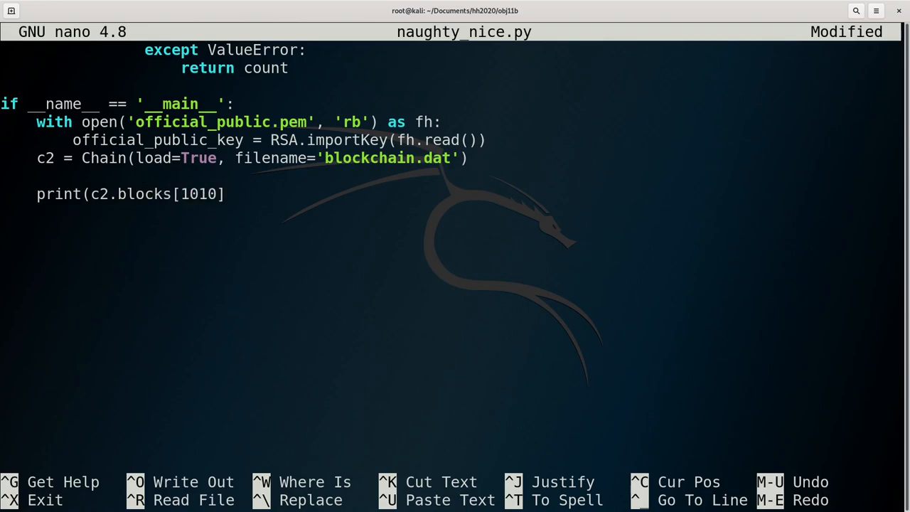
pyautogui.write('c2.save_a_block')
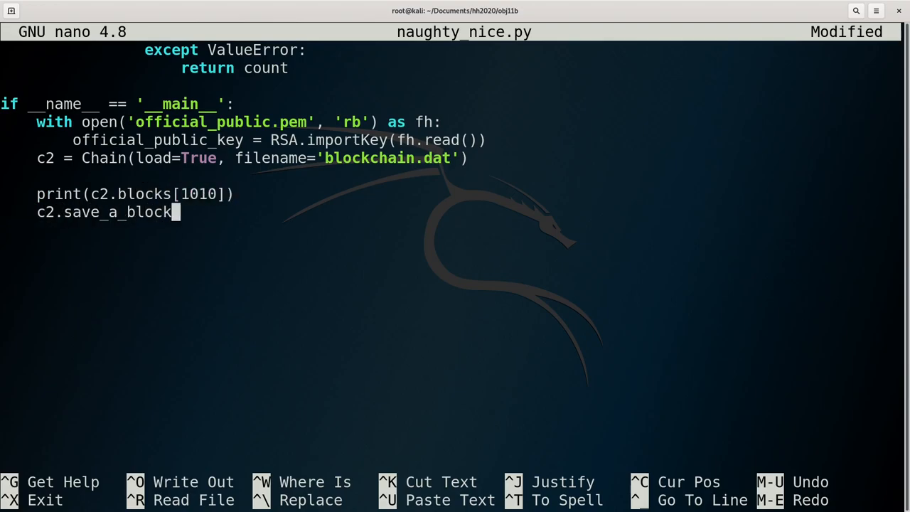
pyautogui.write('(1010)')
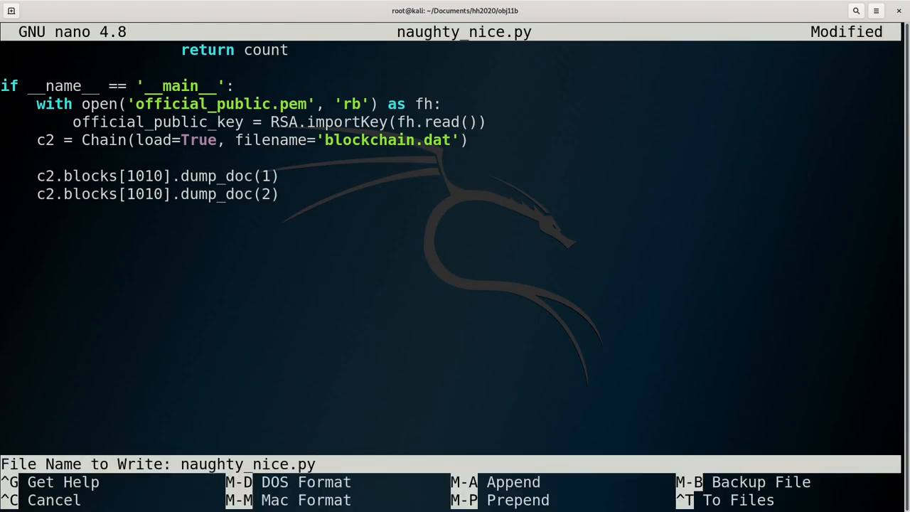
pyautogui.press('Enter')
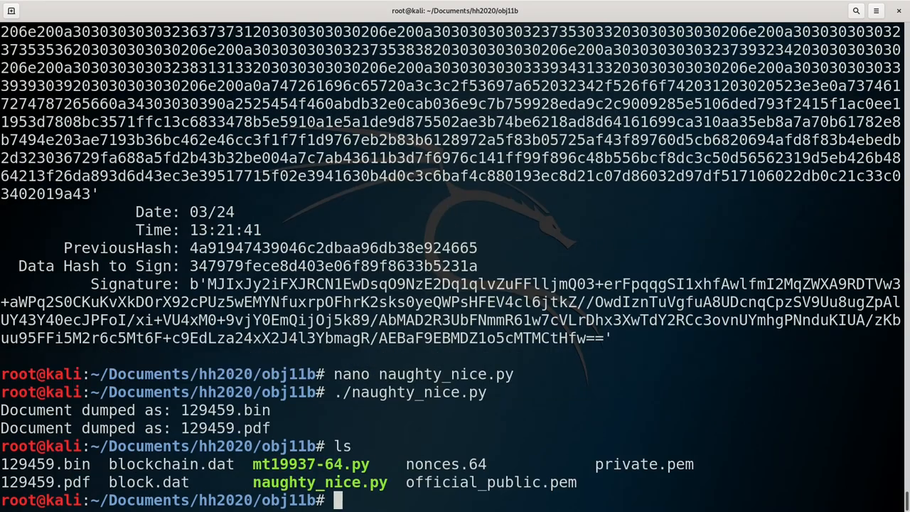
# Step: Inspect the 129459 dump files with file and ls -l
pyautogui.write('file 129459..')
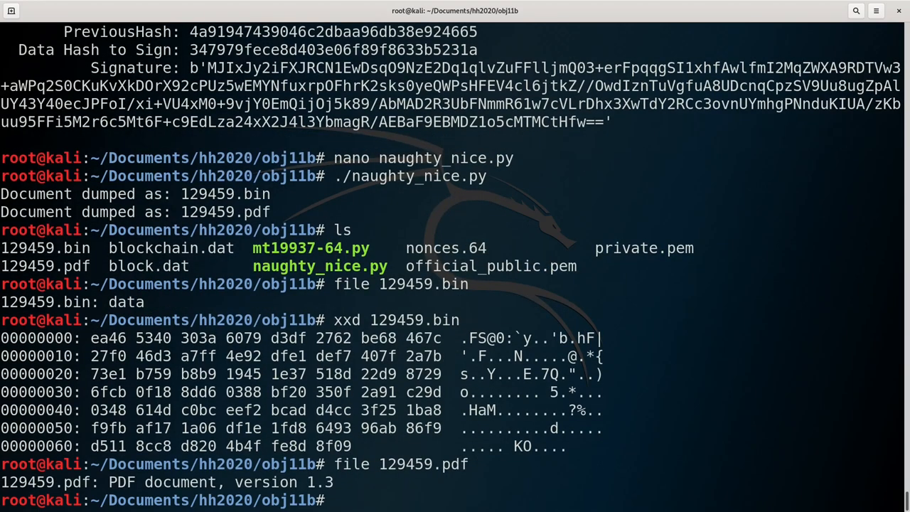
pyautogui.write('ls -l 1')
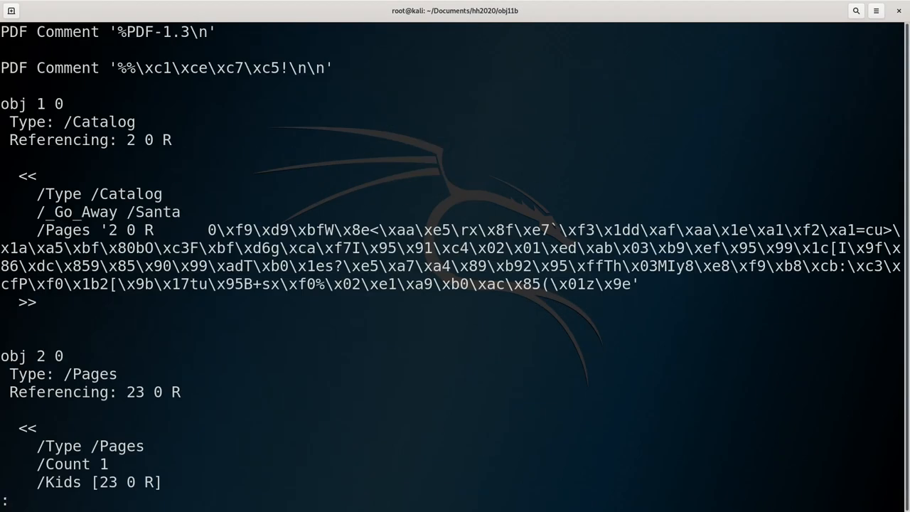
pyautogui.scroll(-3)
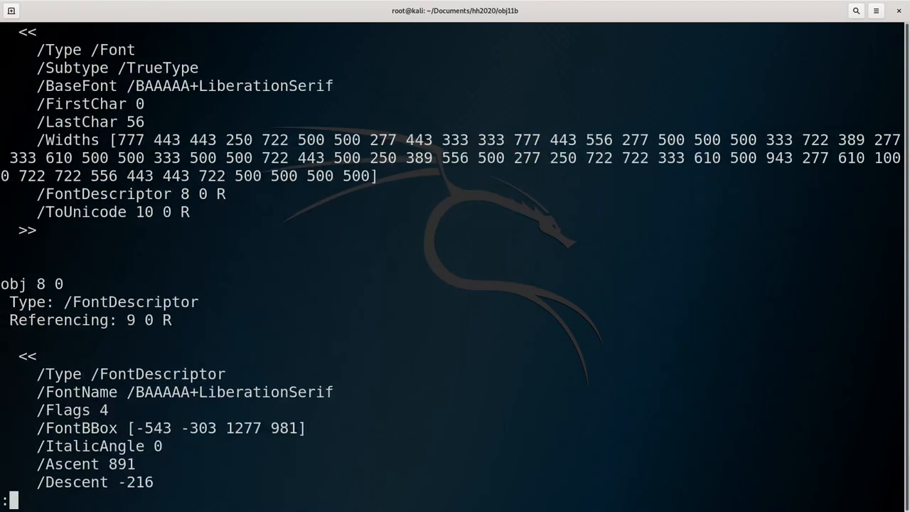
pyautogui.scroll(-3)
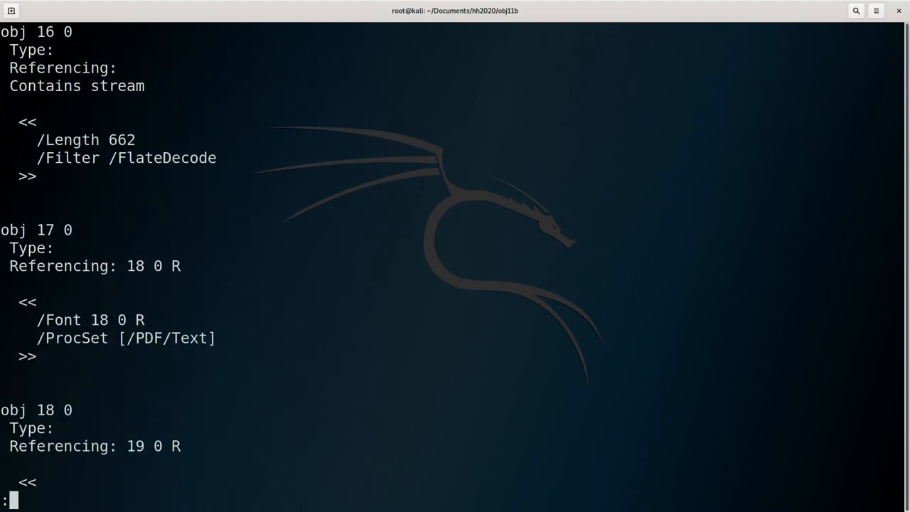
pyautogui.scroll(-3)
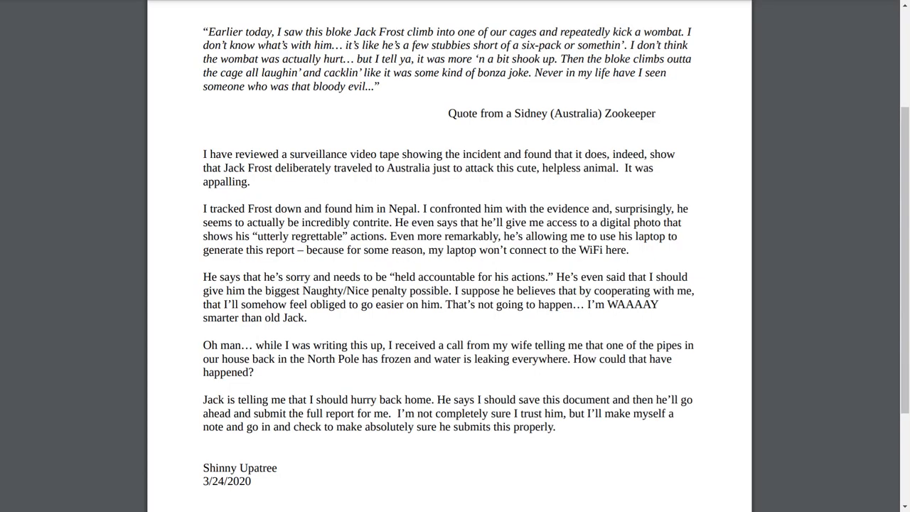
# Step: Highlight the wombat-kicking sentence, 'utterly regrettable', and the biggest-penalty request in the report
pyautogui.moveTo(277, 31); pyautogui.dragTo(684, 31)
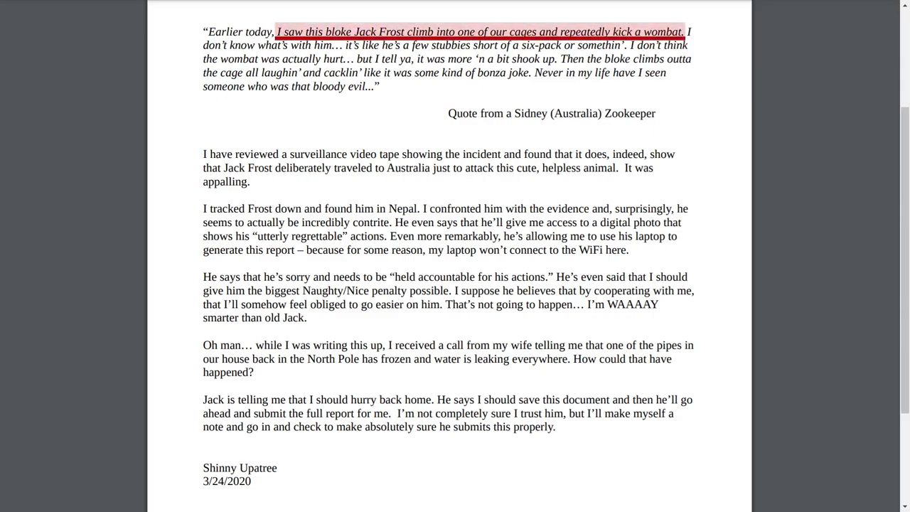
pyautogui.doubleClick(300, 236)
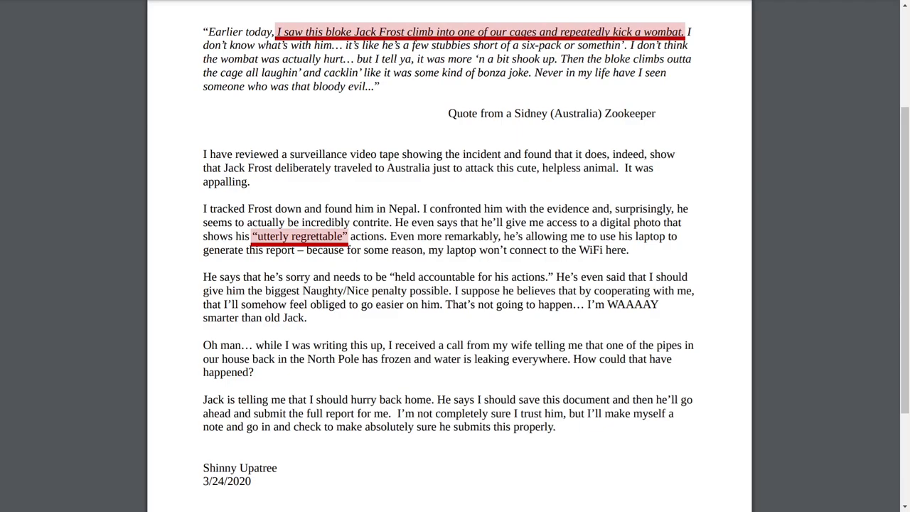
pyautogui.moveTo(555, 276); pyautogui.dragTo(449, 291)
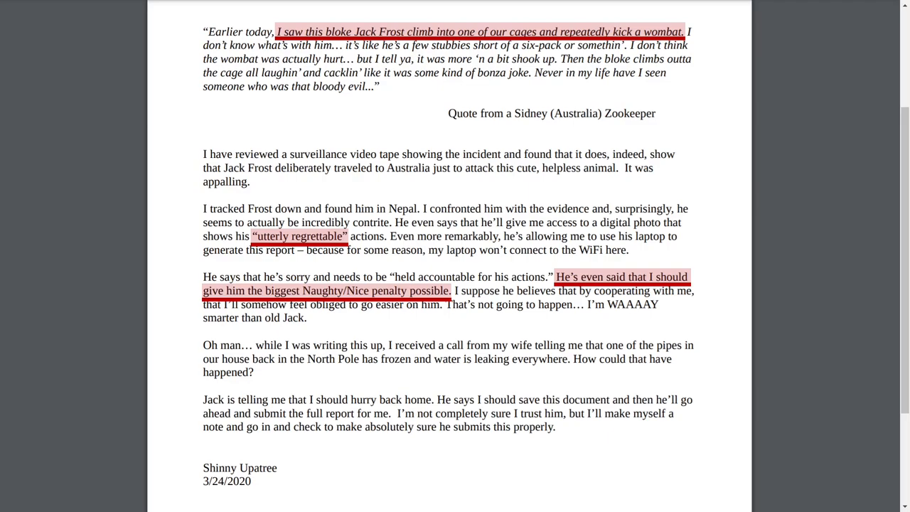
pyautogui.doubleClick(561, 399)
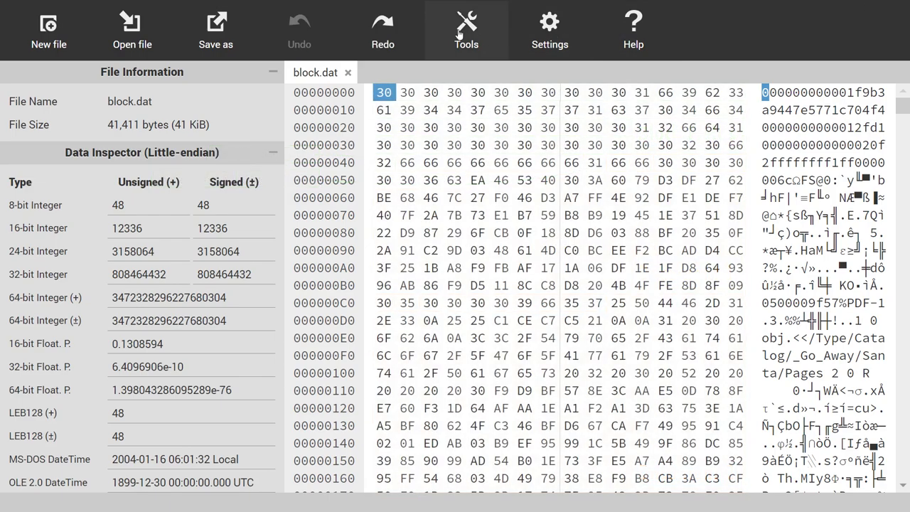
# Step: Generate the MD5 hash of the unedited block.dat with HexEd.it's File Hash Generator
pyautogui.click(467, 28)
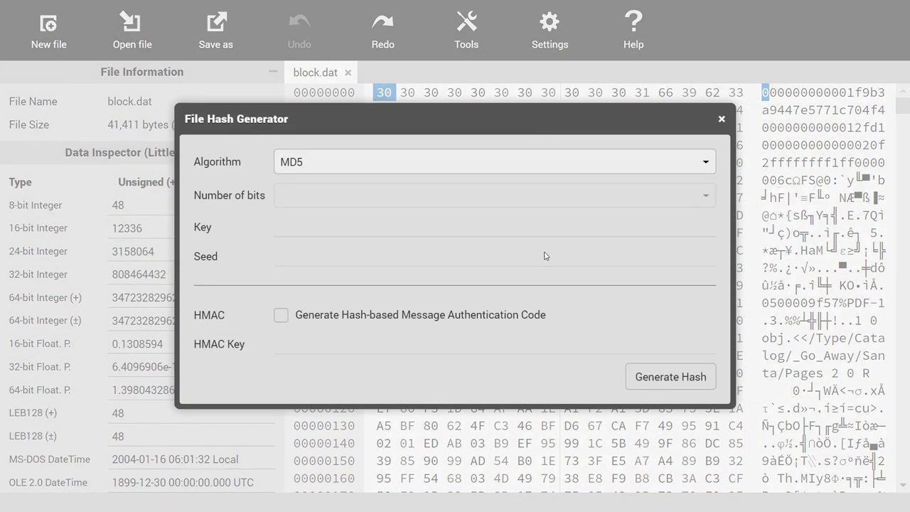
pyautogui.click(669, 376)
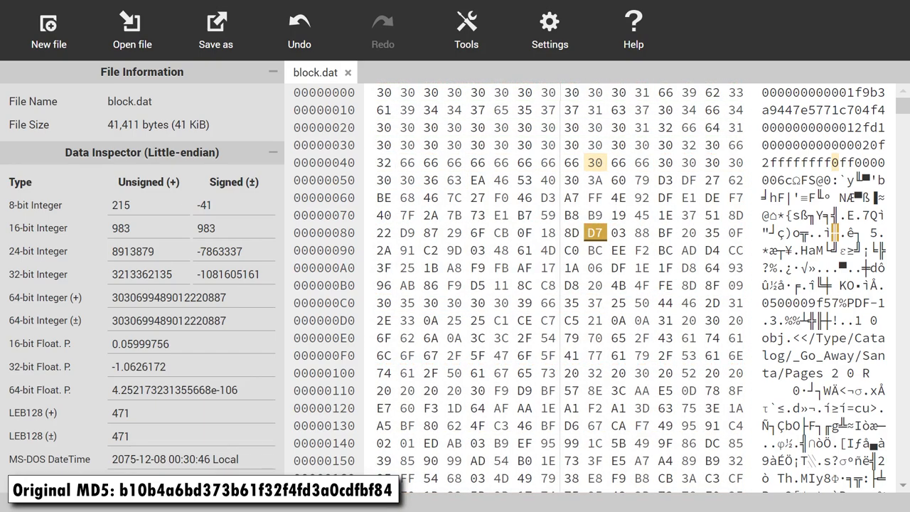
pyautogui.moveTo(466, 30)
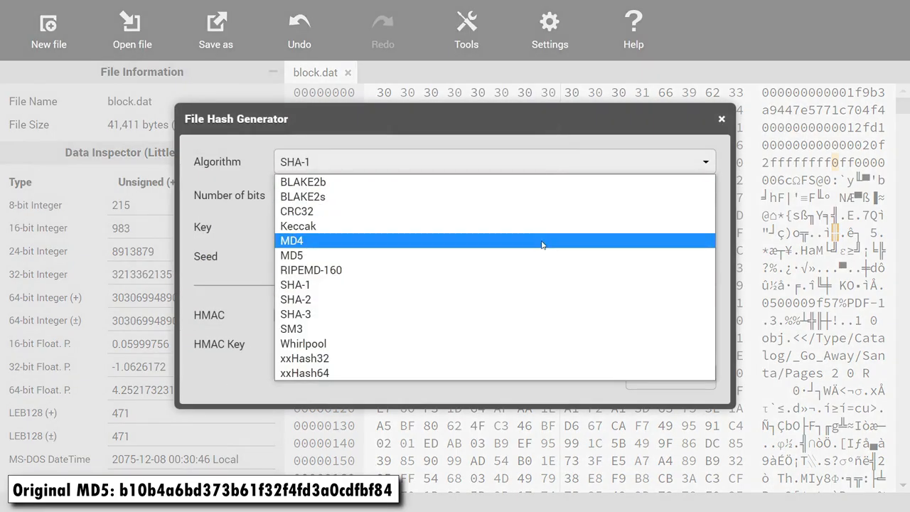
# Step: Recompute the edited block's MD5, confirming it still reads b10b4a6bd373b61f32f4fd3a0cdfbf84
pyautogui.click(291, 255)
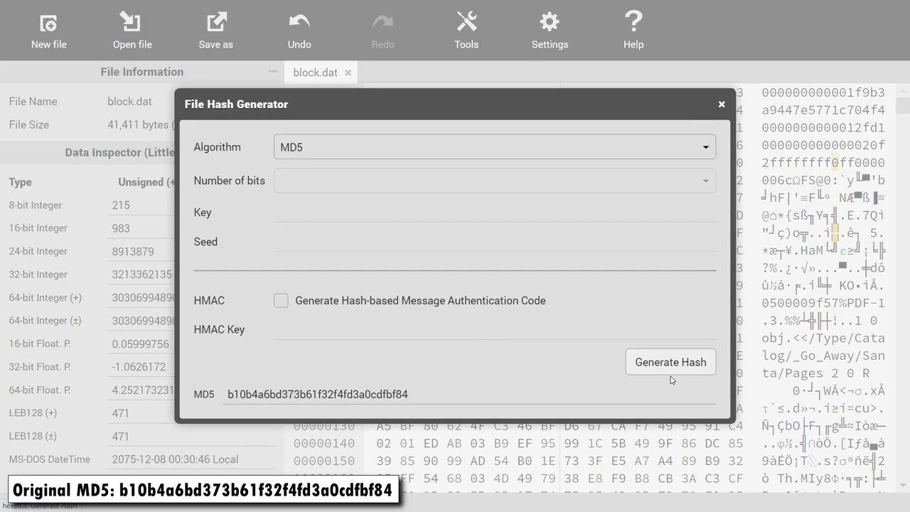
pyautogui.click(720, 103)
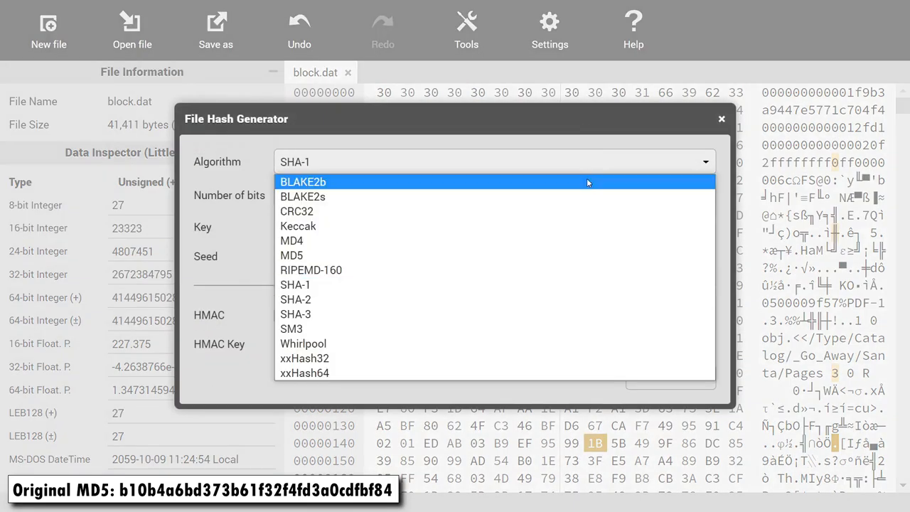
# Step: Reconfirm the unchanged MD5, then select the block's SHA-256 fff054f3…408afb for copying
pyautogui.click(292, 255)
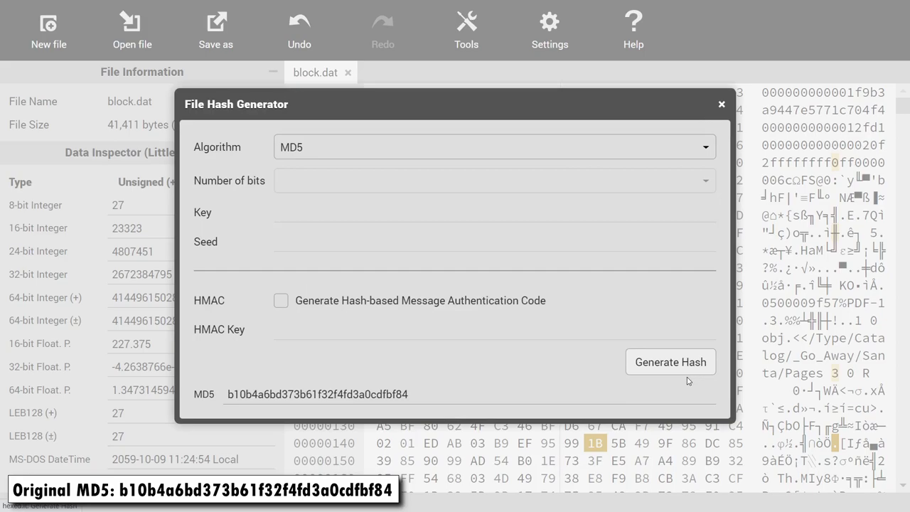
pyautogui.click(720, 104)
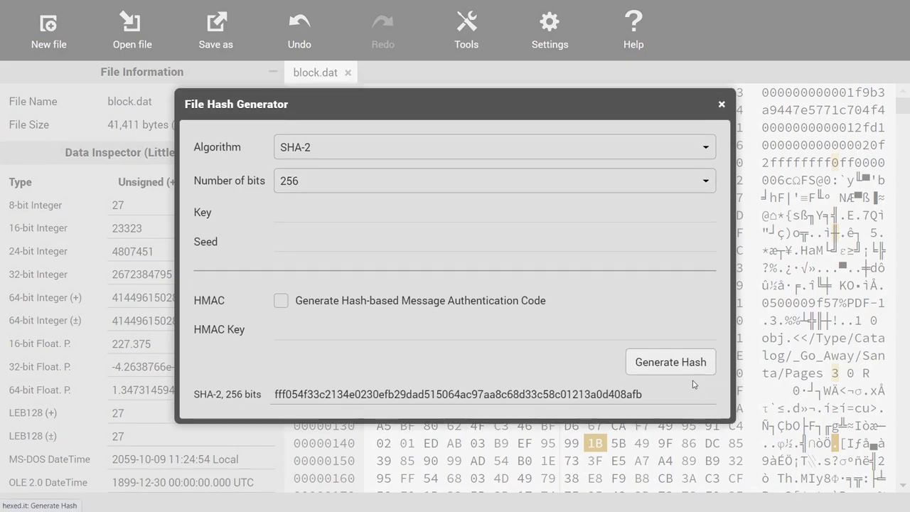
pyautogui.tripleClick(457, 394)
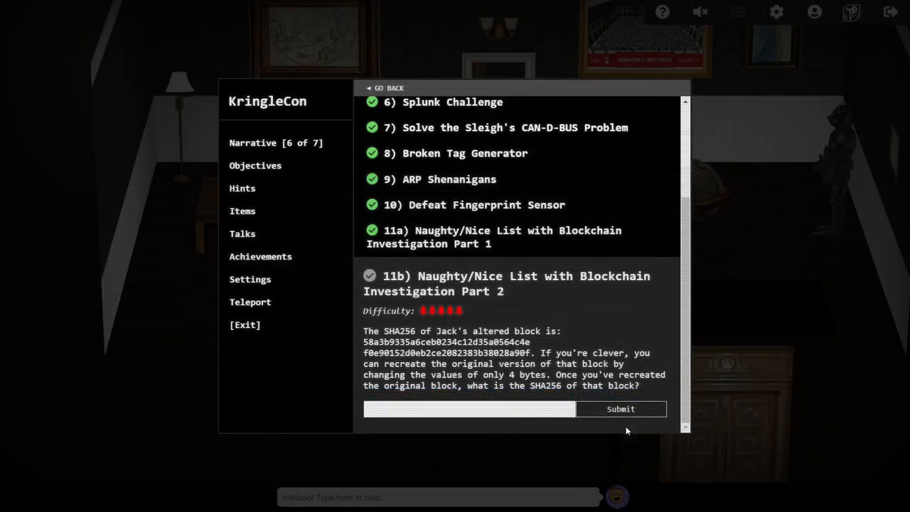
# Step: Enter the restored block's SHA-256 as the objective 11b answer and submit it
pyautogui.write('fb29dad515064ac97aa8c68d33c58c01213a0d408aff')
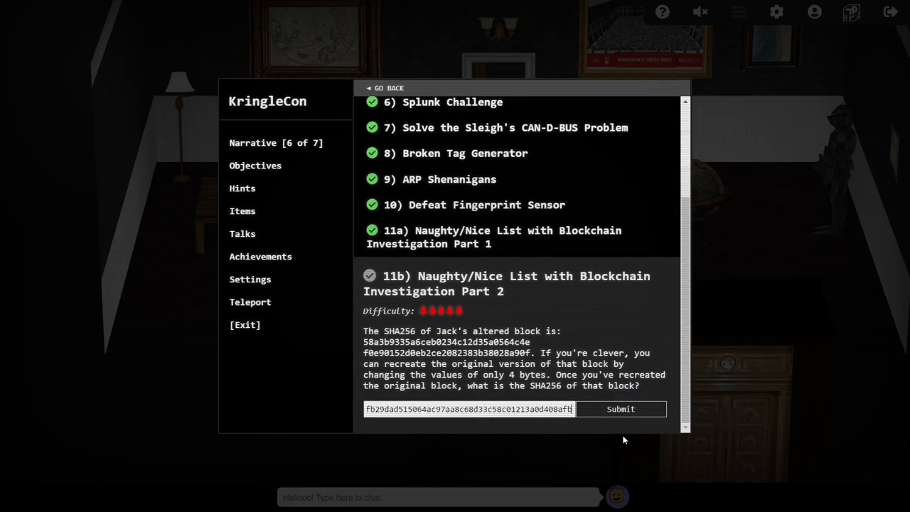
pyautogui.click(619, 409)
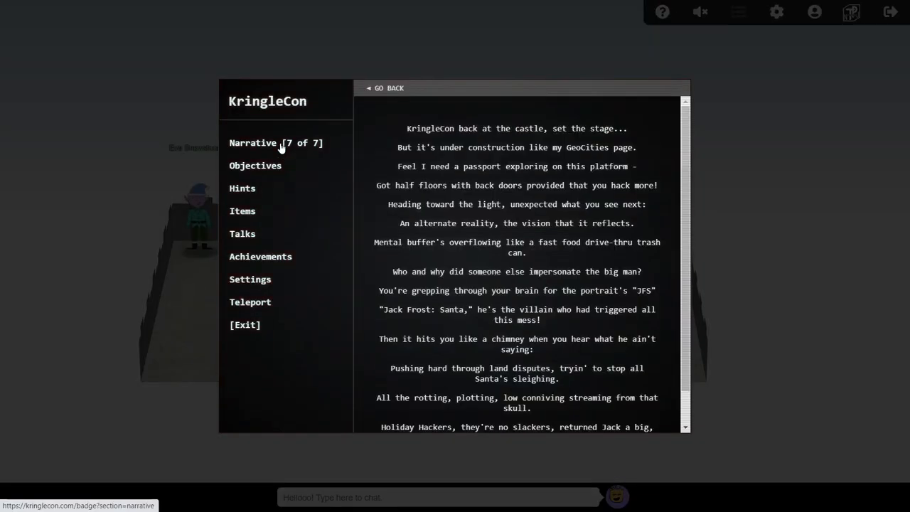
# Step: Finish reading Narrative 7 of 7, close the badge, and talk to Jack Frost
pyautogui.scroll(-3)
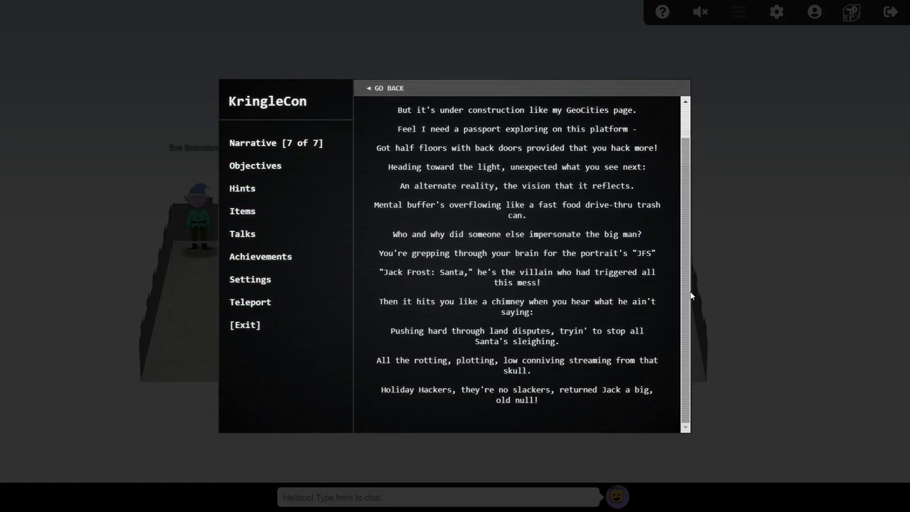
pyautogui.click(386, 87)
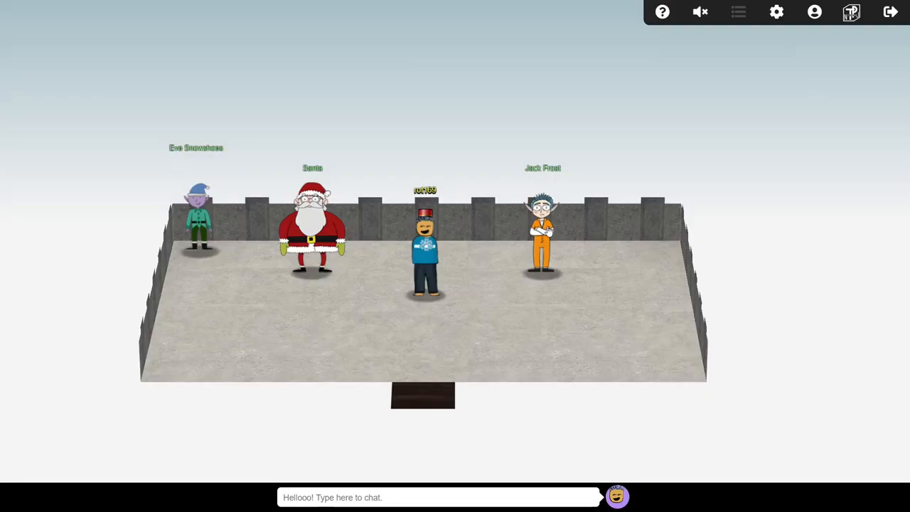
pyautogui.click(542, 227)
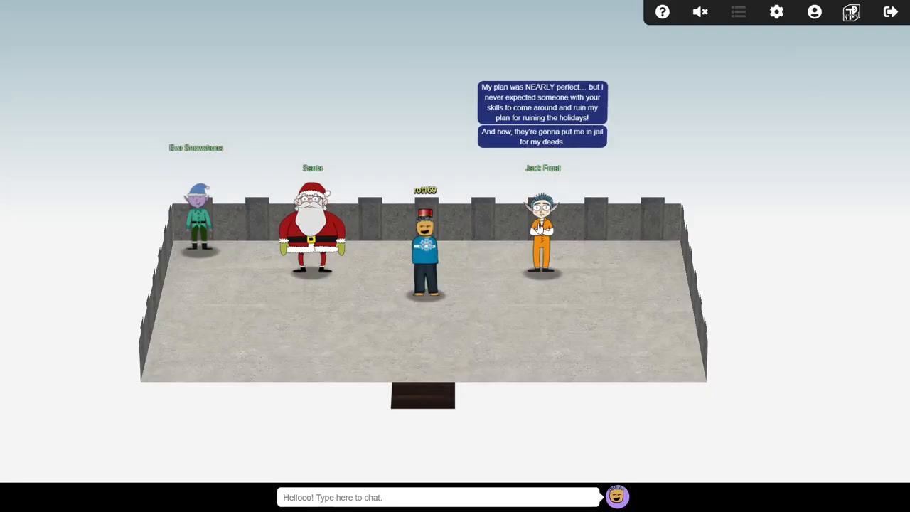